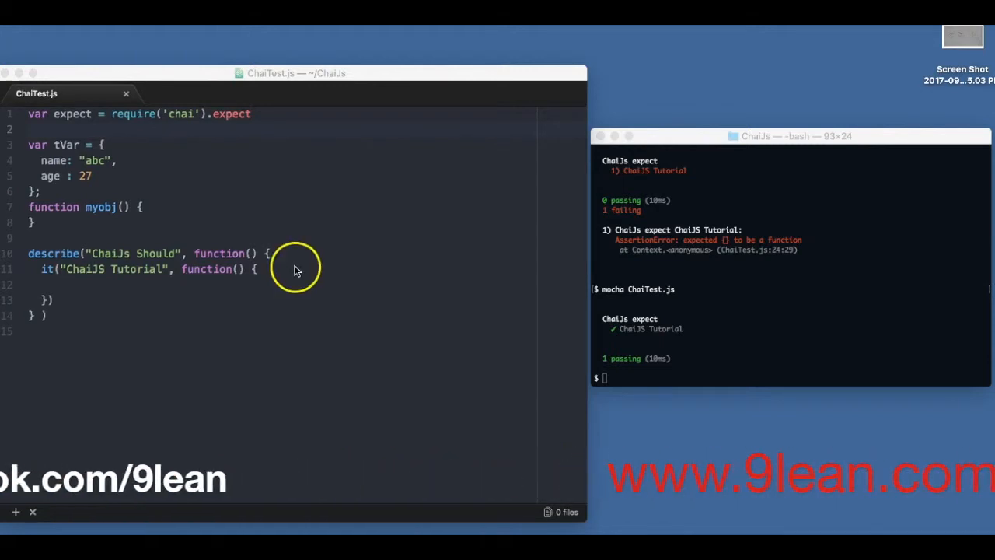
Add line 2, var should = require('chai').should();, with a semicolon after the expect require
double_click(231, 113)
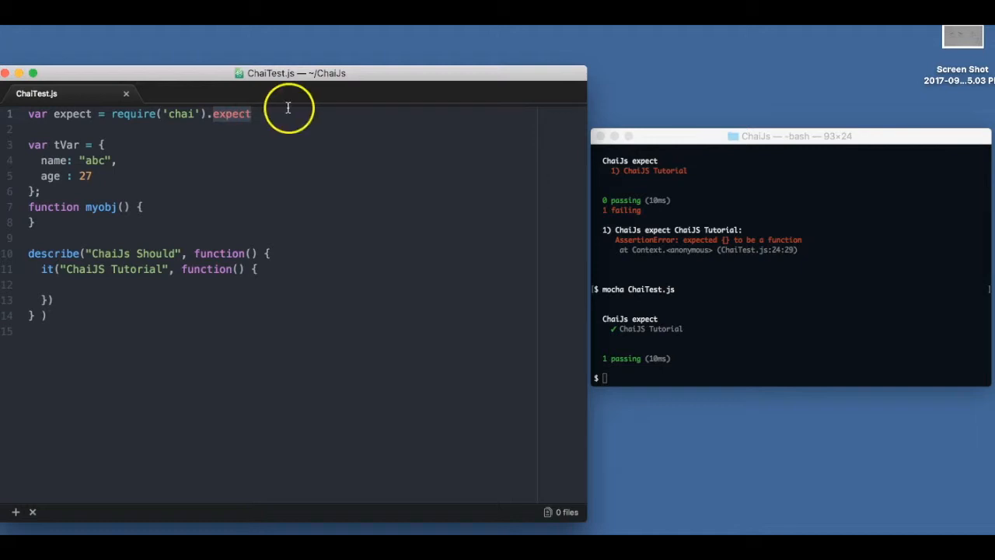
mouse_move(270, 122)
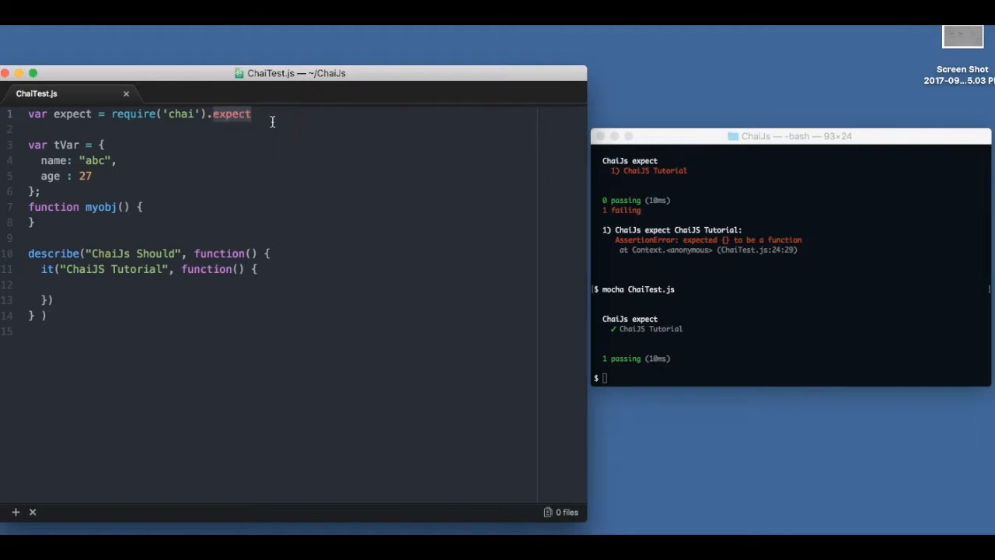
left_click(273, 114)
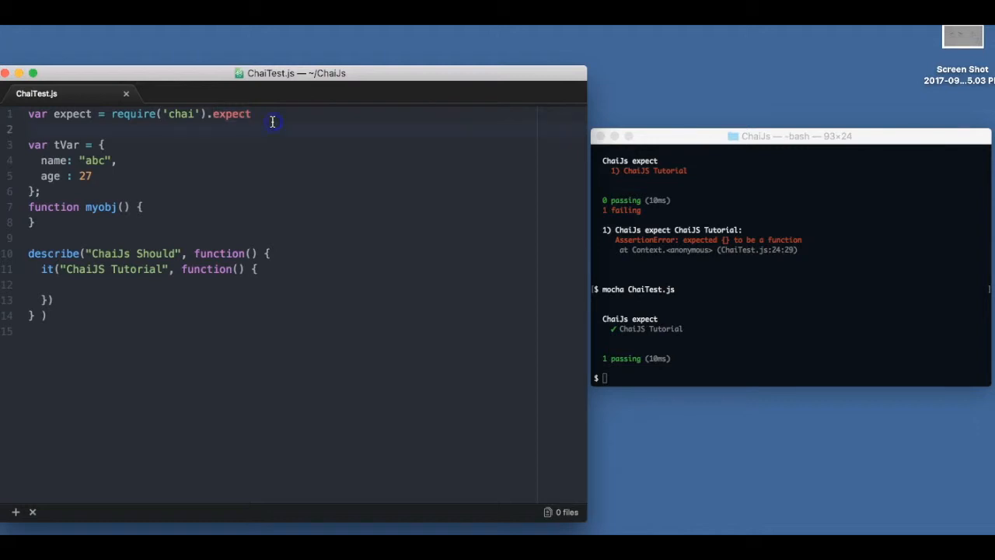
type("var s")
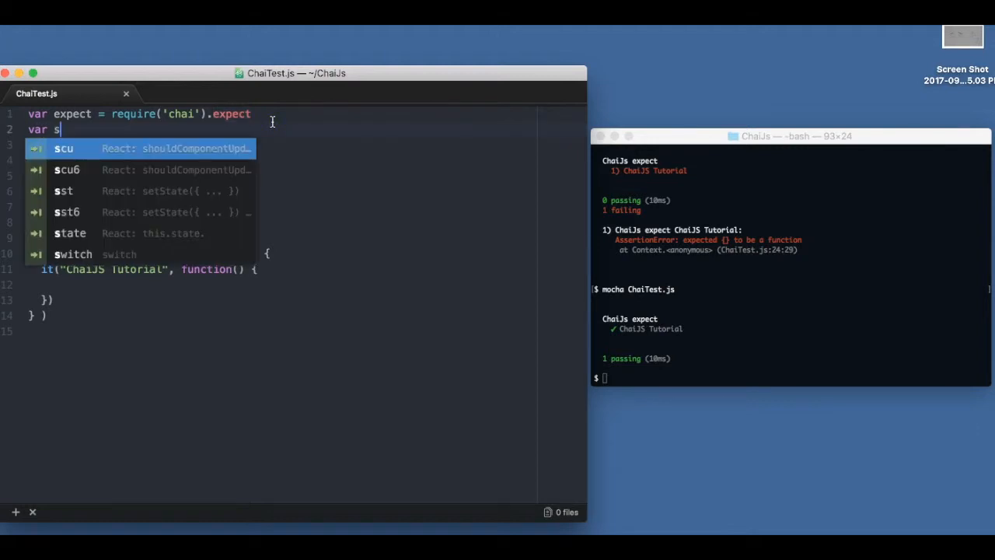
type("hould = require(")
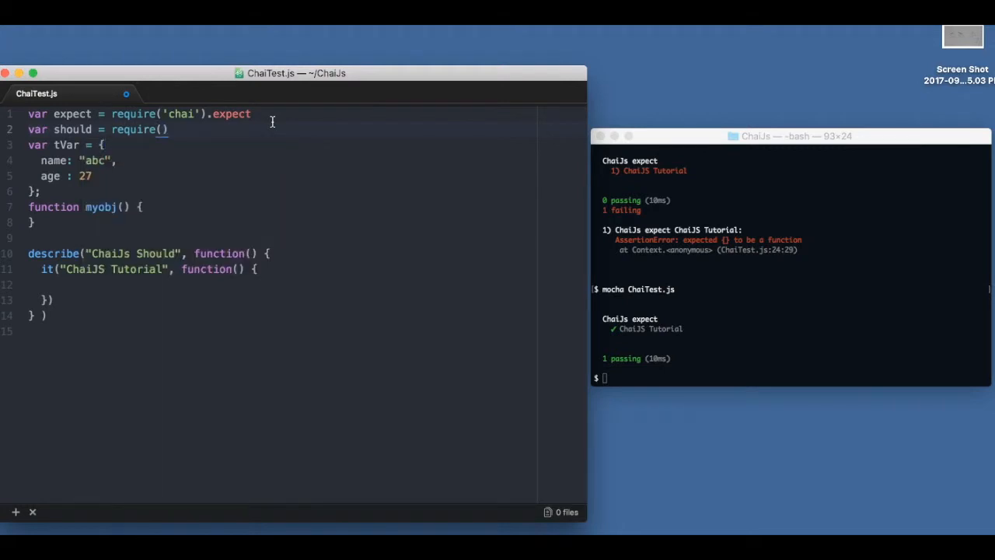
type("'chai'")
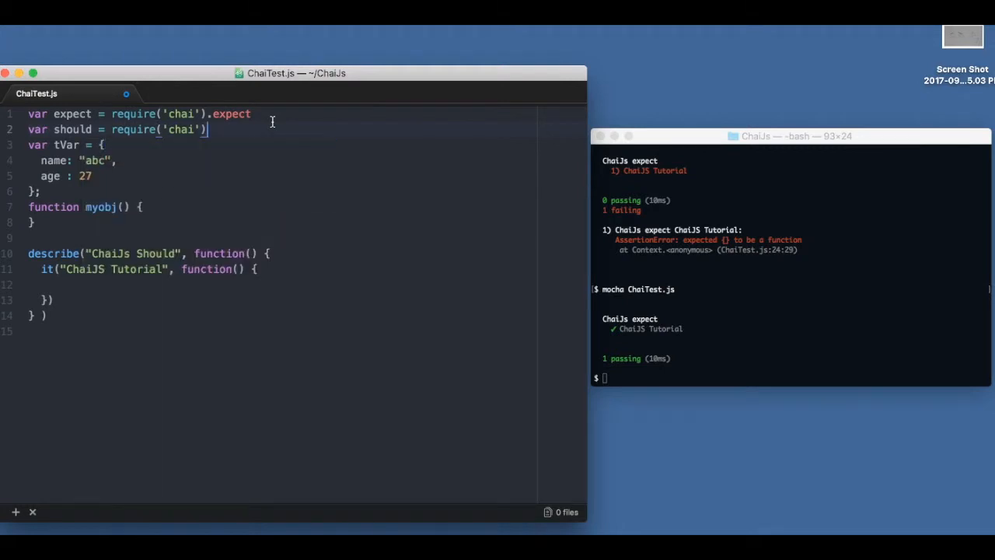
type(".should")
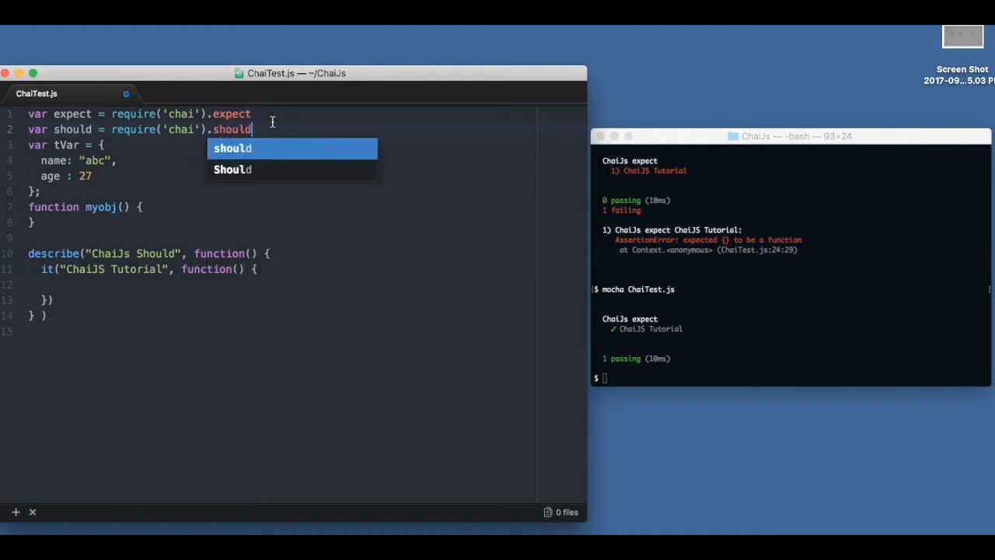
type("();")
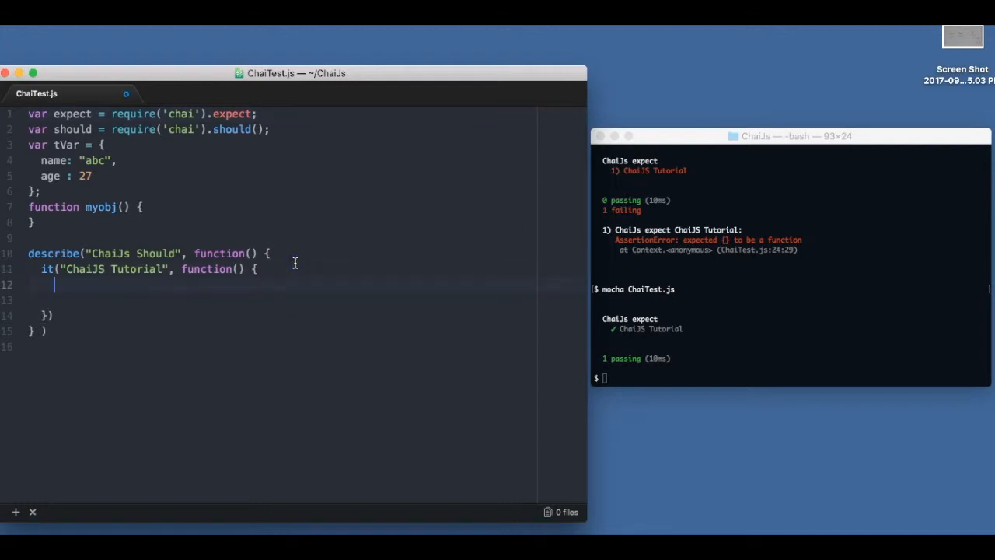
Assert expect("test").to.be.a('string'), save, and run mocha ChaiTest.js
type("expe")
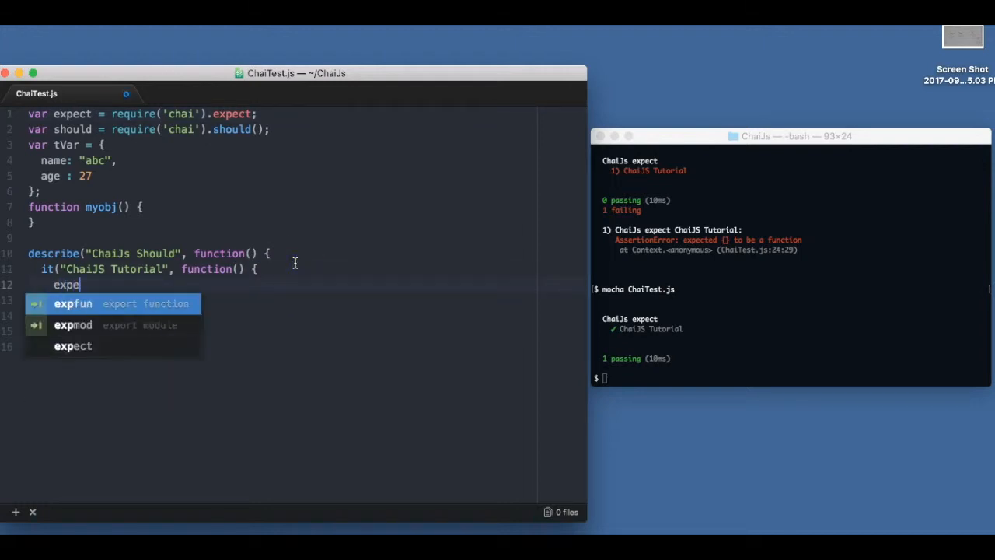
type("ct")
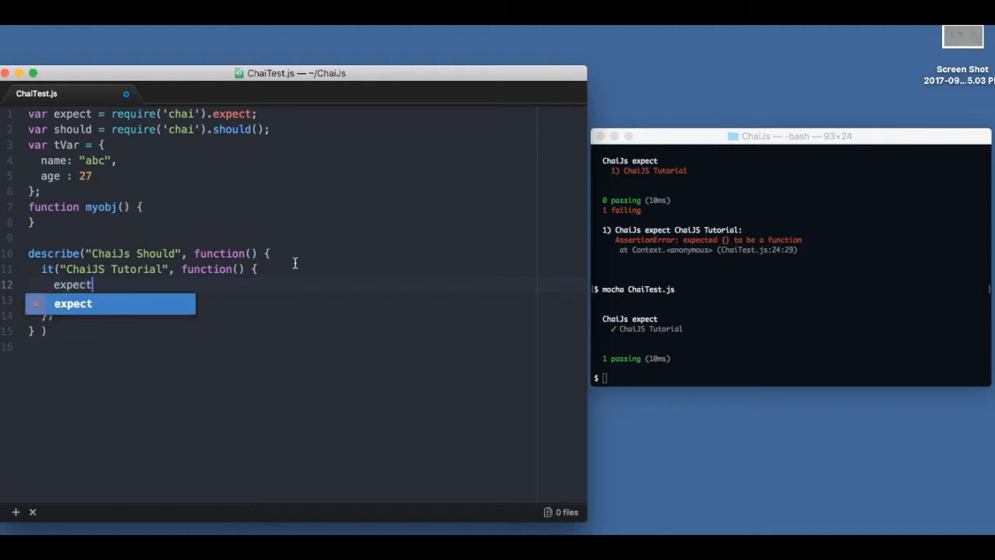
type("(\"\")")
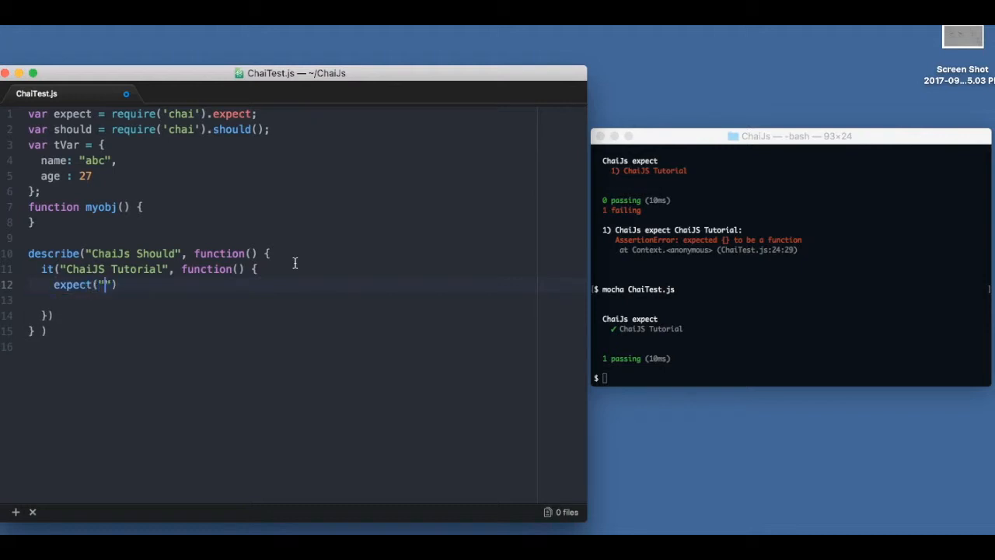
type("test\").t")
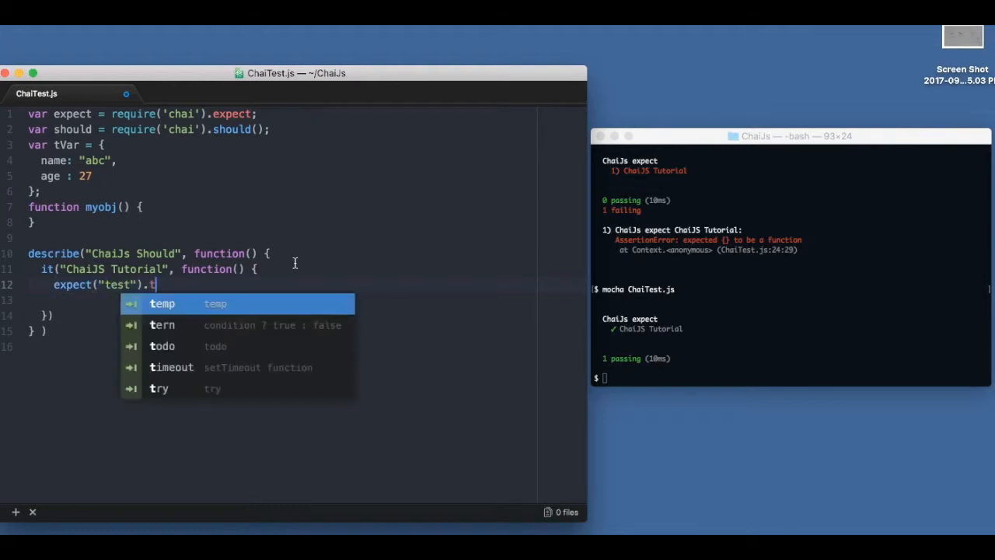
type("o.b")
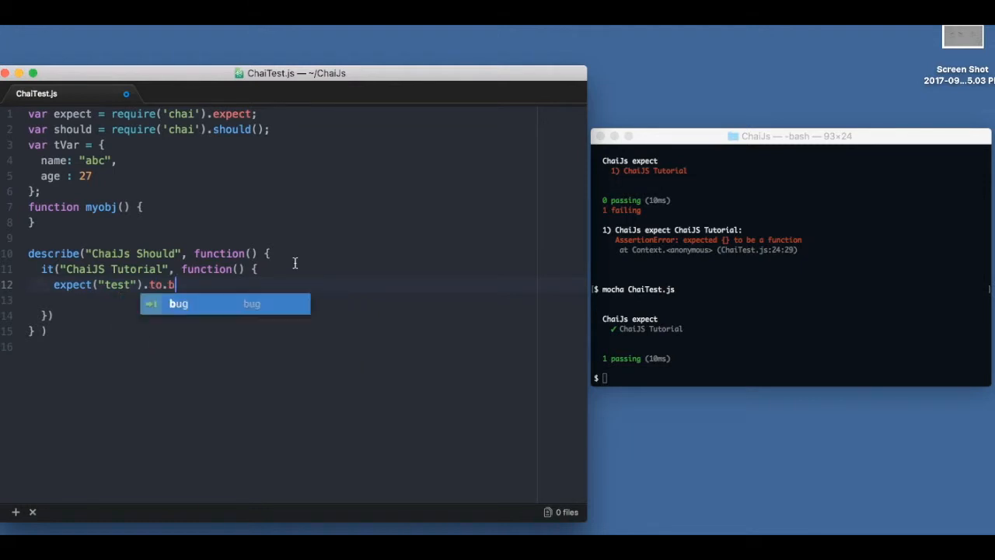
type("e.a('st')")
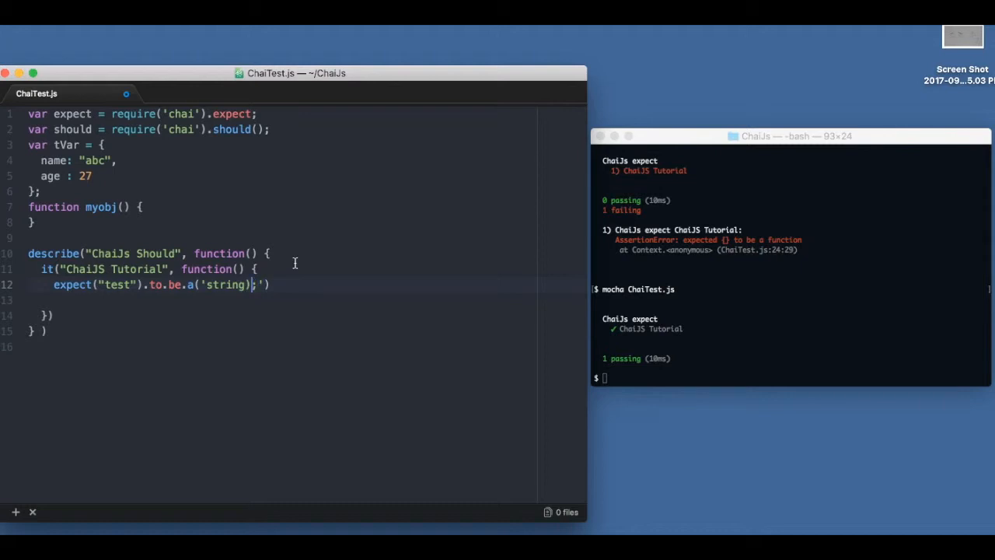
key("Backspace")
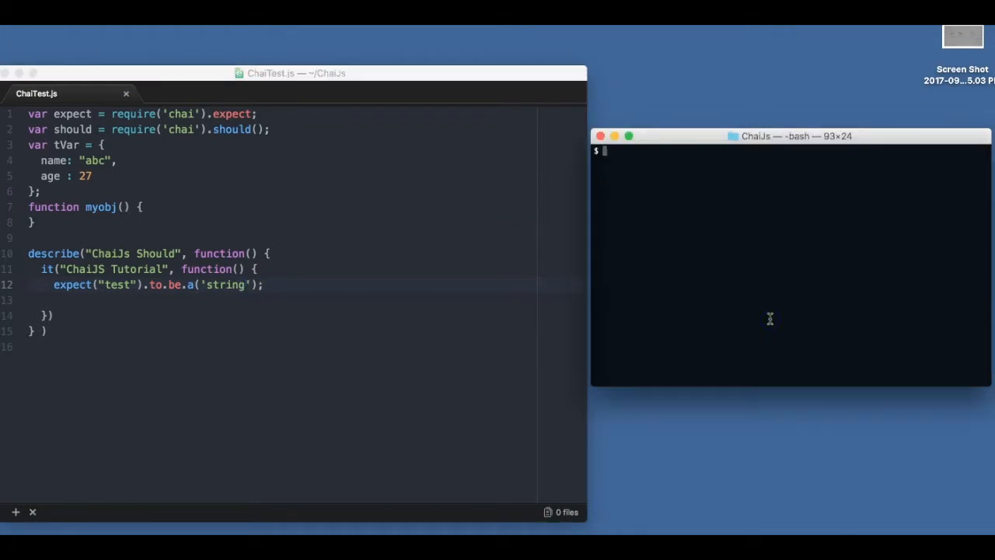
type("mocha ChaiTest.js")
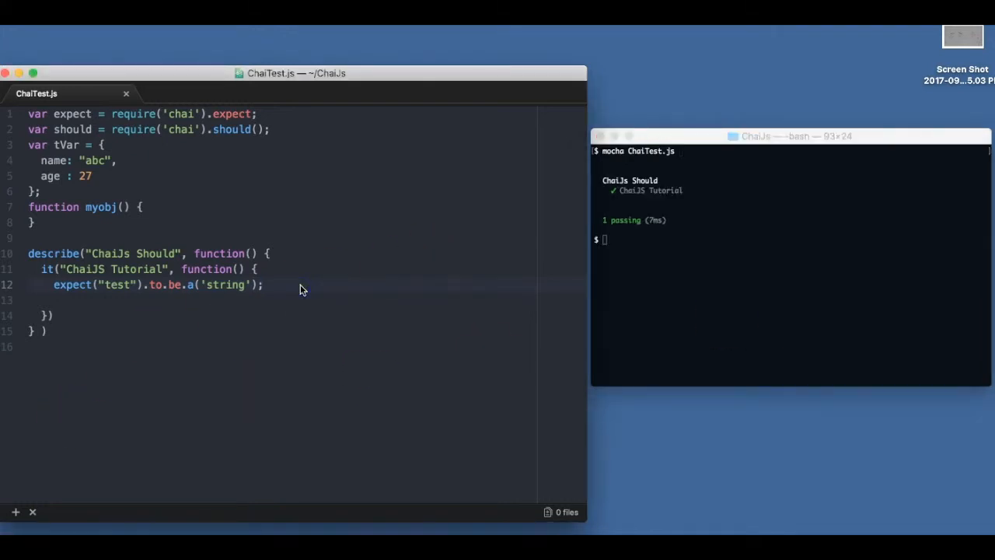
Add "Test".should.be.a('string') on line 13 and rerun mocha
type("\"T")
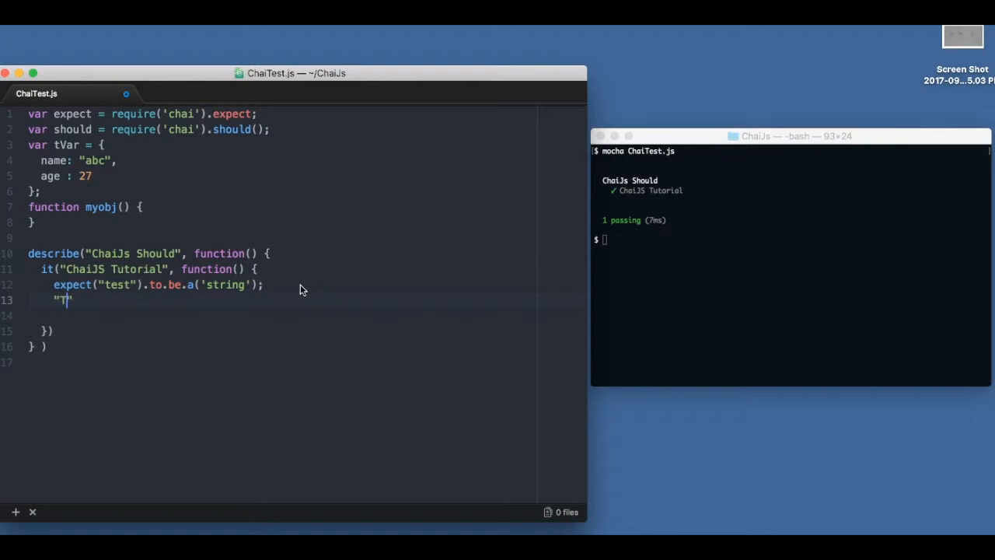
type("est\".s")
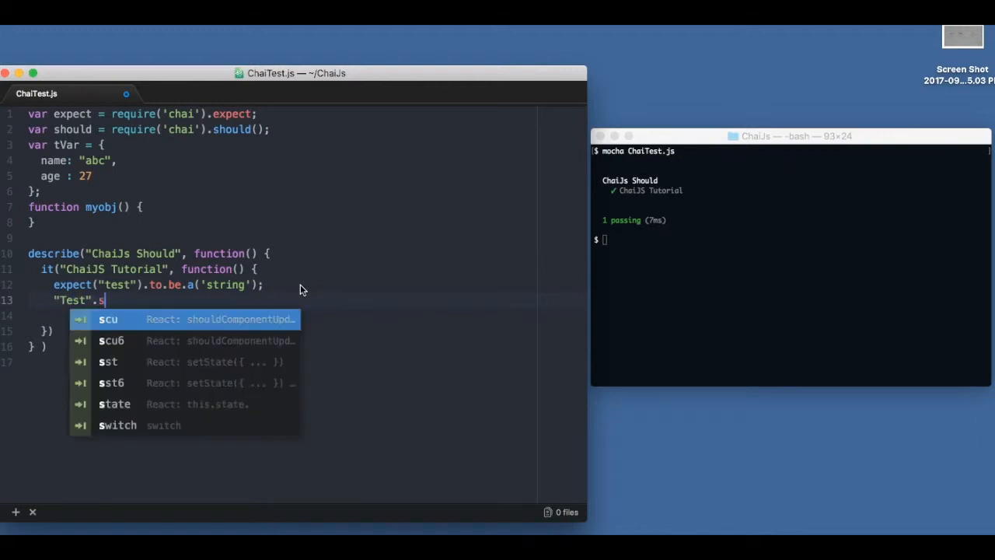
type("hould.be.a")
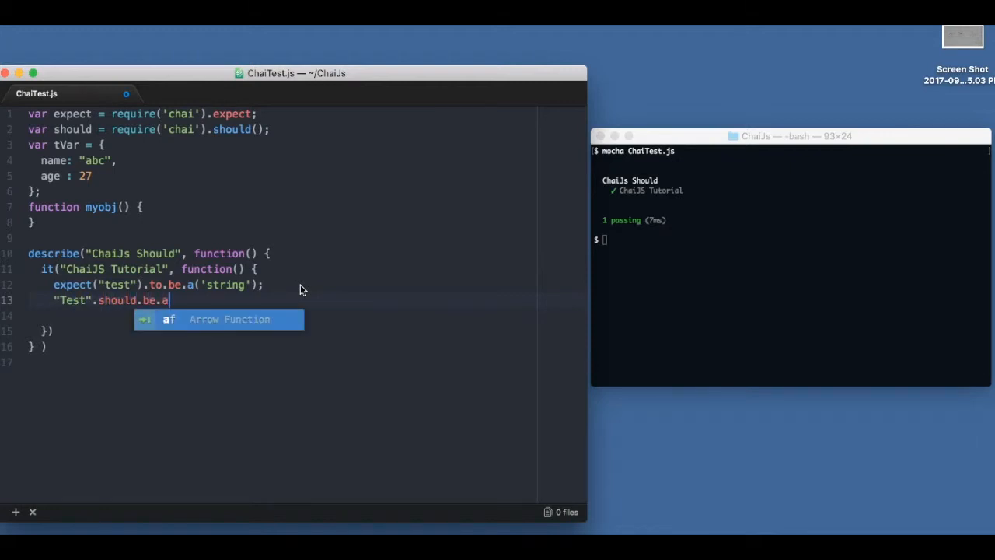
type("('string');")
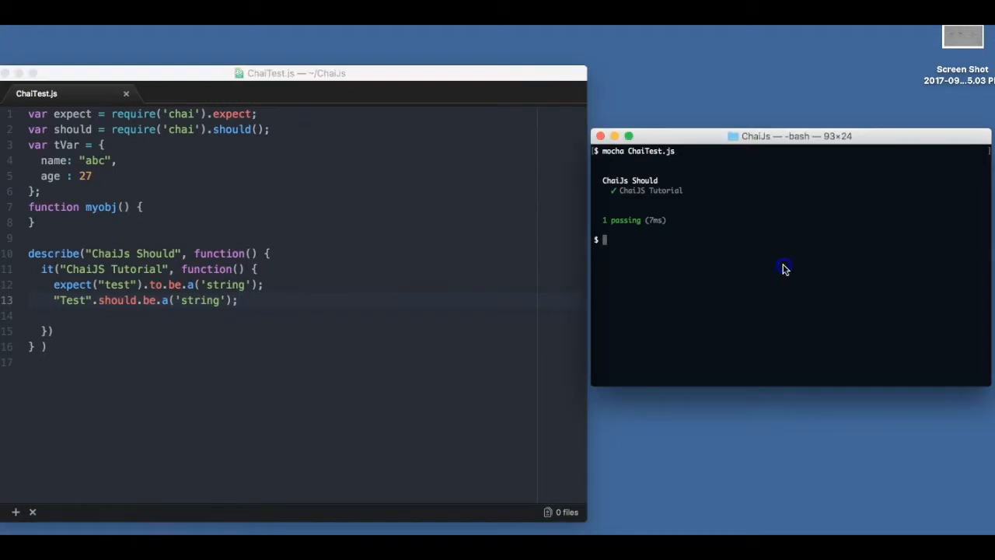
key("Return")
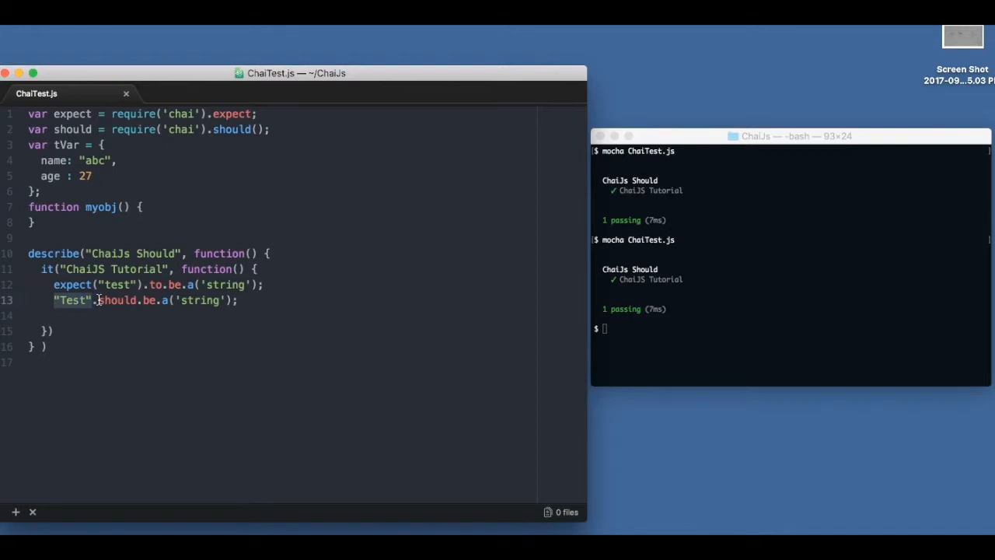
Add (10).should.be.a('number') on line 14, save, and rerun mocha
type("()")
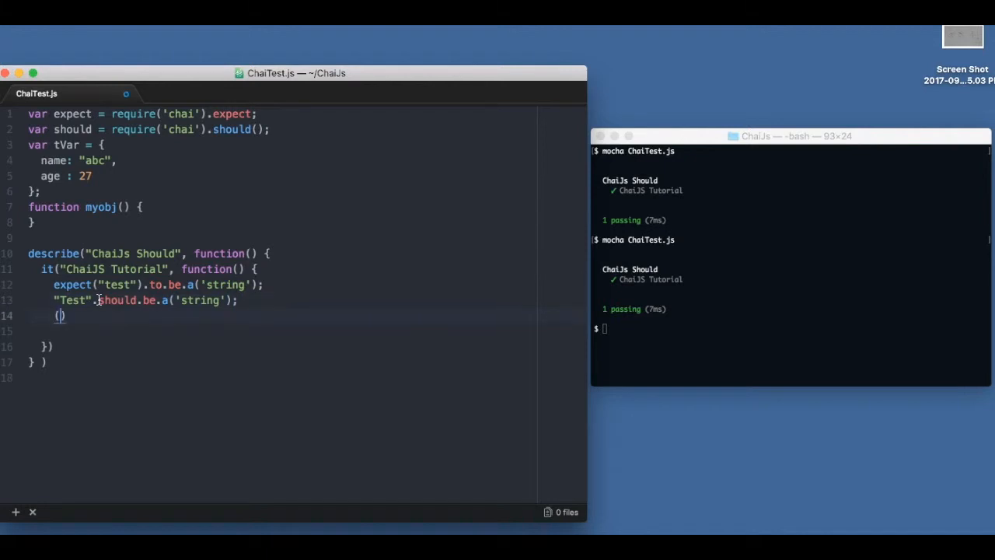
type("10).shoul;d")
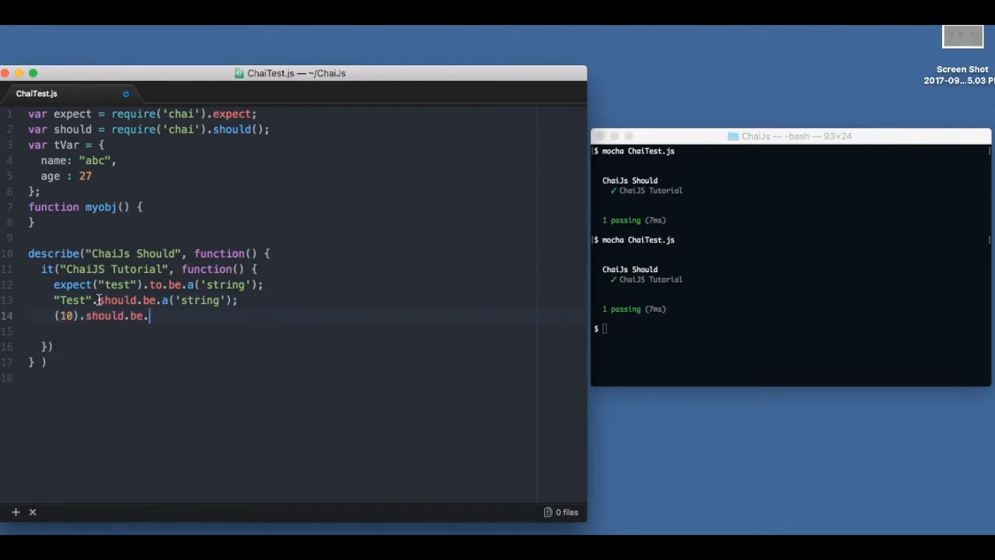
type(".a('n')")
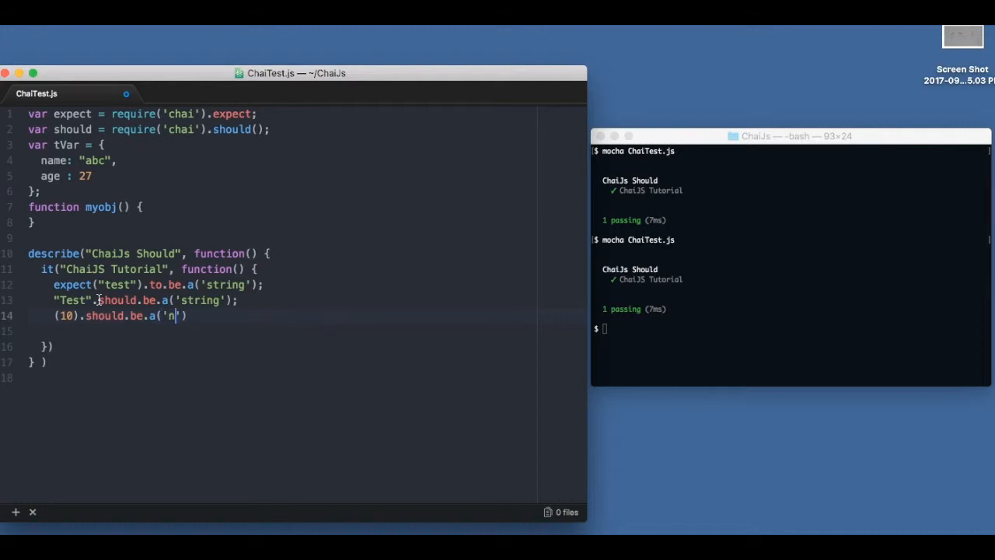
type("umber")
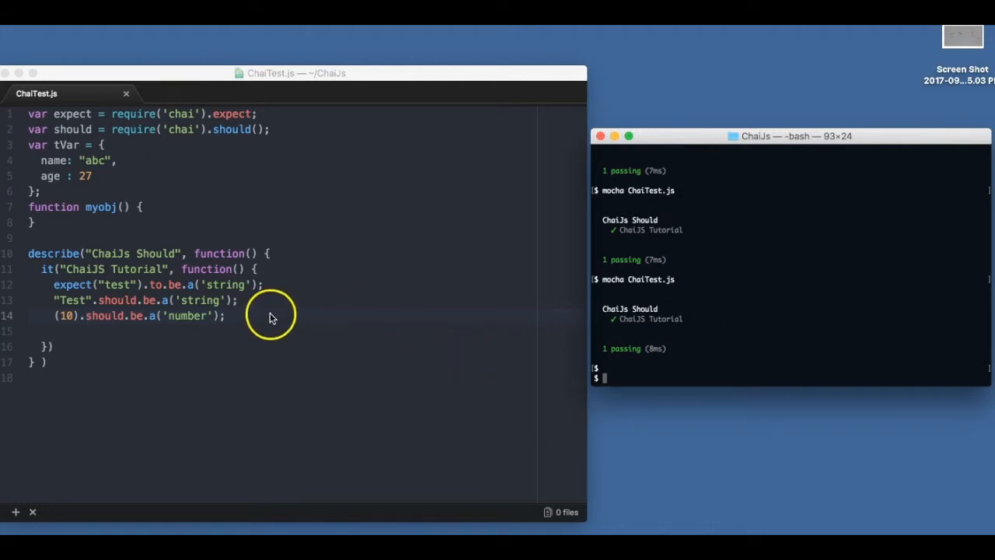
Add the negated check (10).should.not.be.a('string'), save, and rerun mocha
type("(10)")
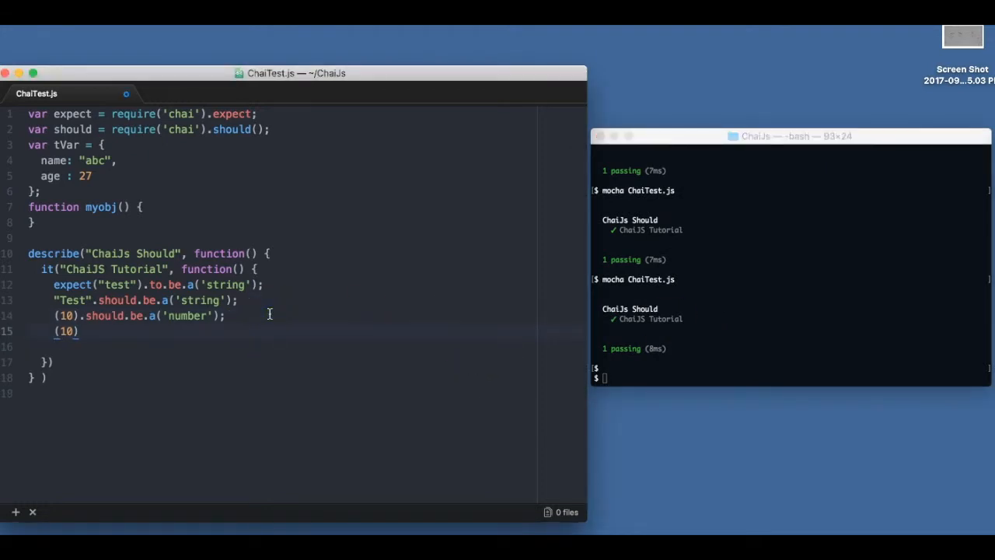
type(".should.")
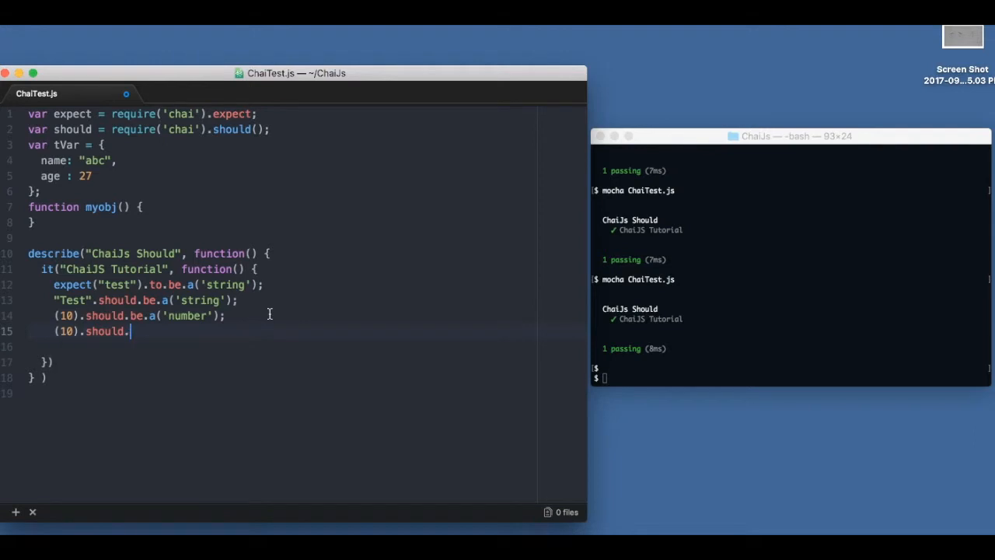
type("nor")
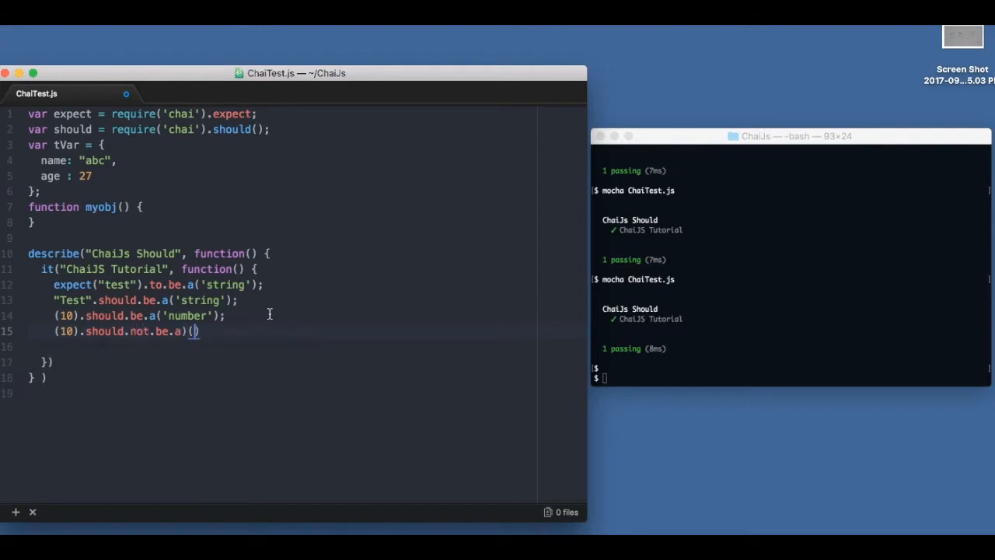
type("'st")
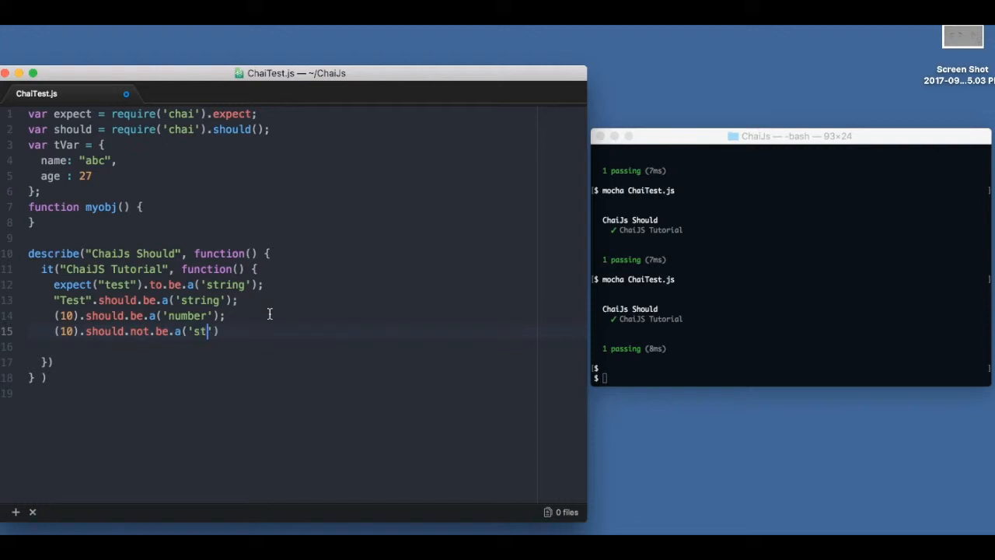
type("ring")
left_click(791, 378)
type("mocha ChaiTest.js")
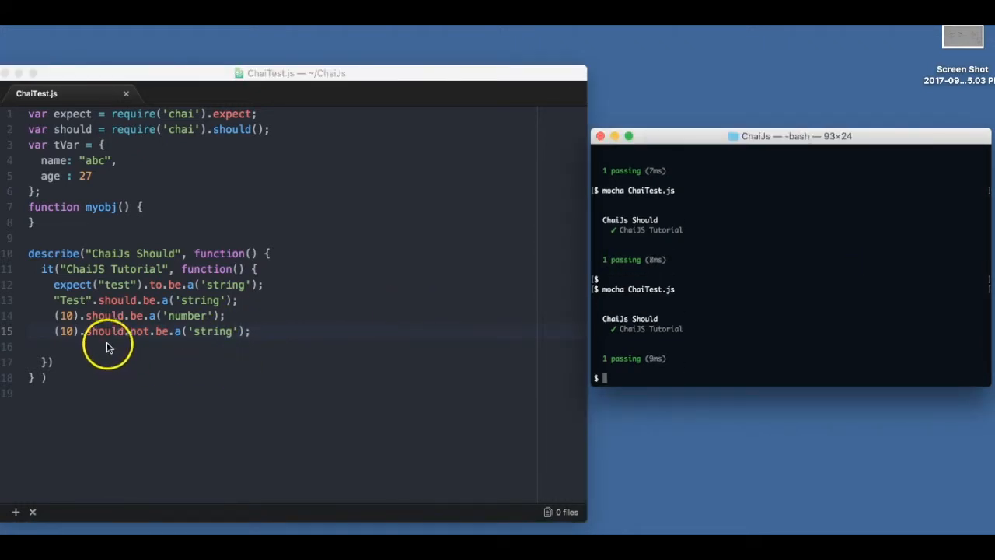
mouse_move(129, 342)
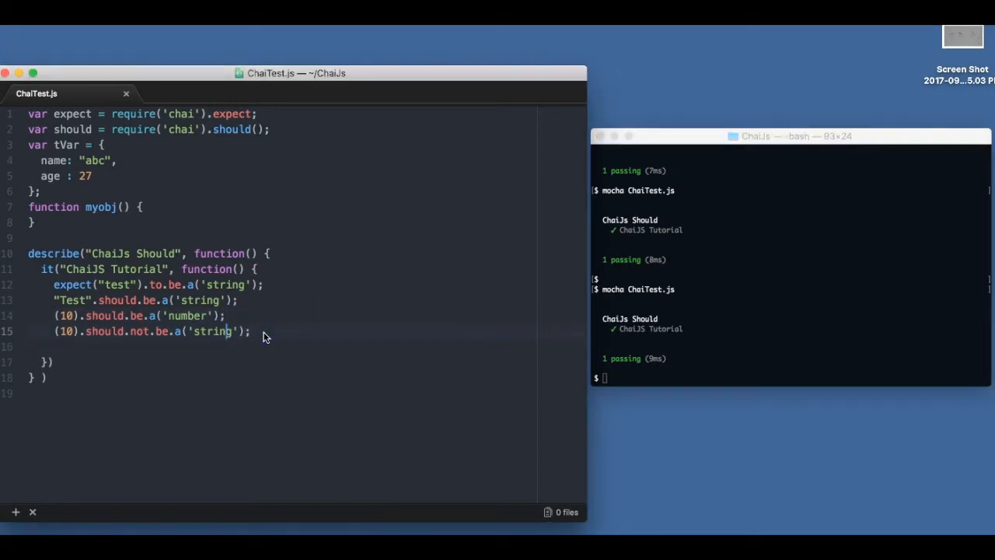
Add the chained check (10).should.be.a('number').but.not.a('string'), run mocha, then clear all assertions
type("(10).should.be.a('number');")
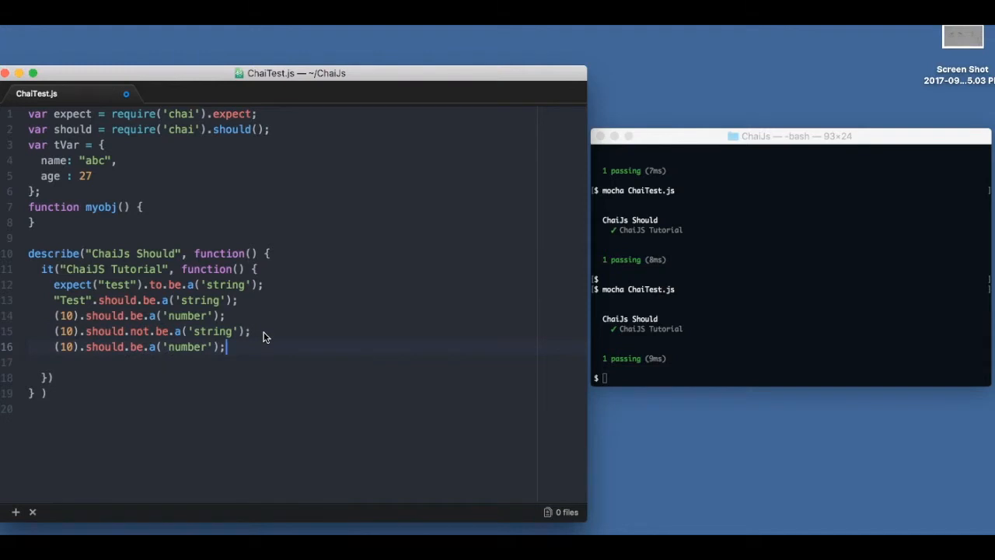
type("but.")
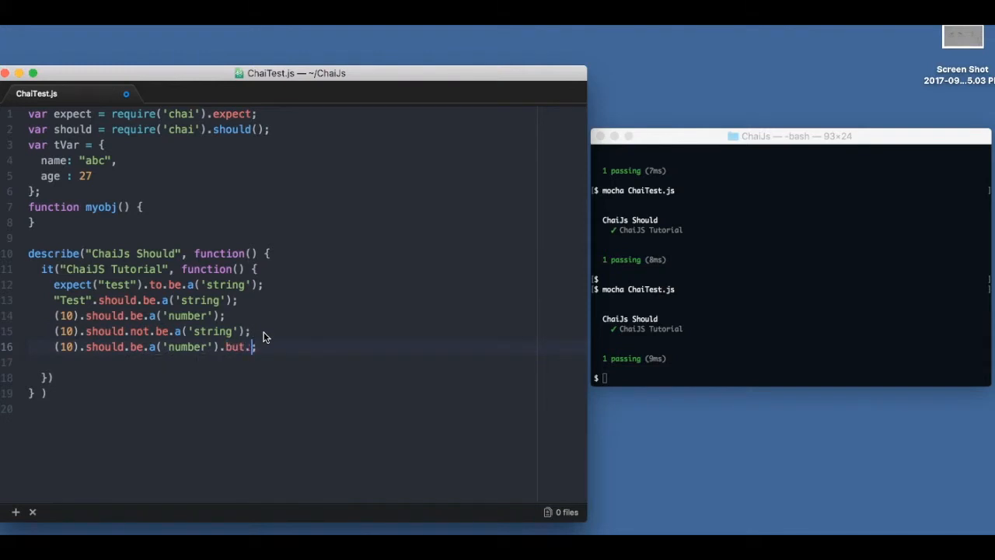
type("not.a")
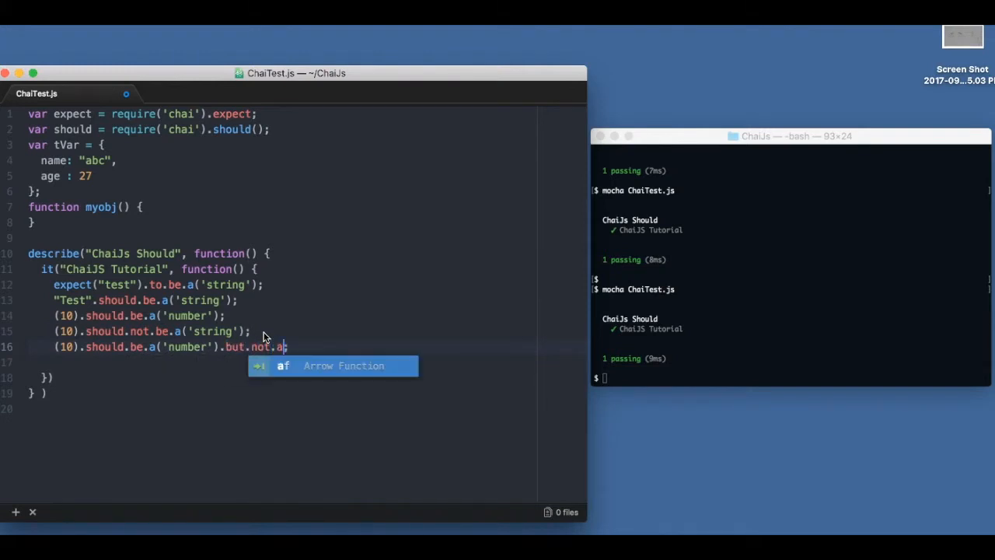
type("('string');")
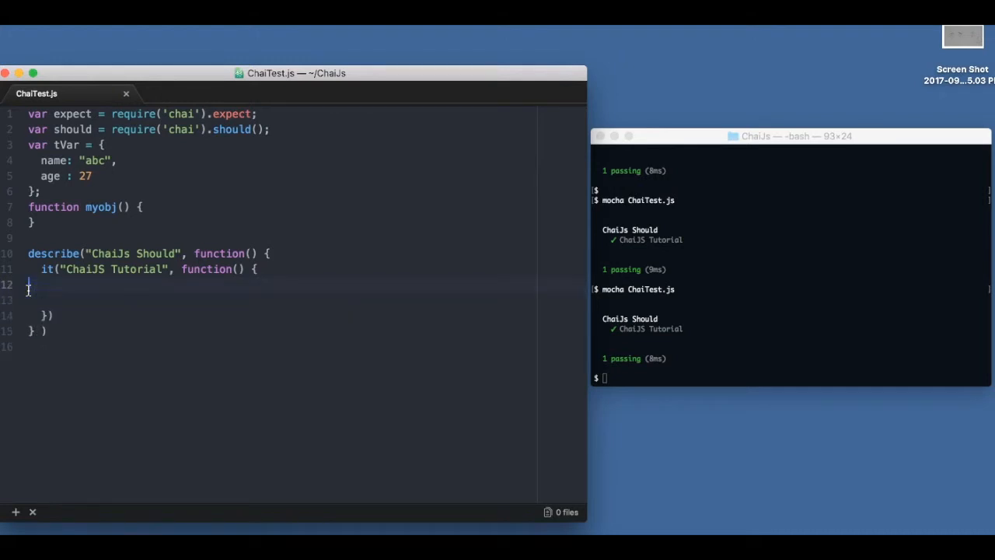
Add a // Data Types comment and false.should.be.a('boolean'), then run mocha
type("// Data Types")
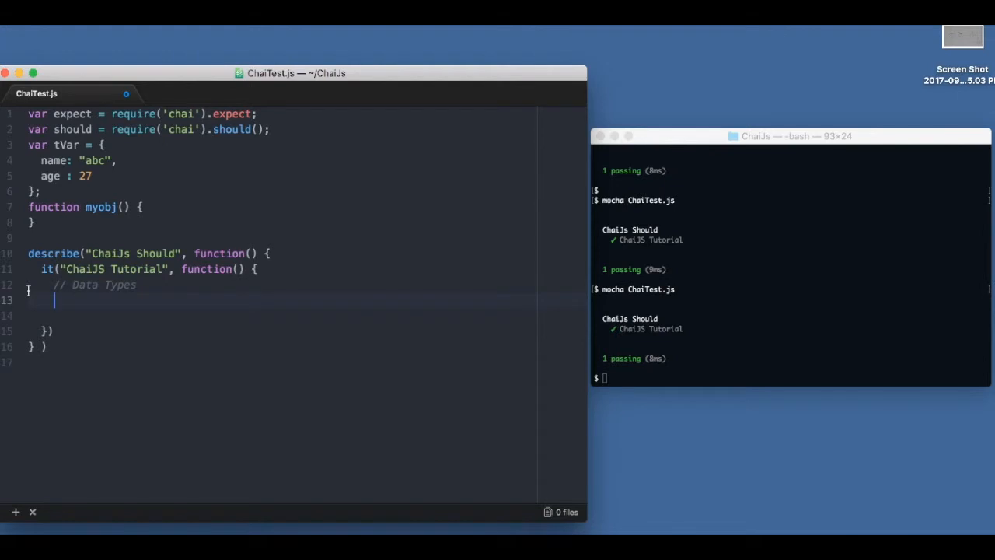
type("false")
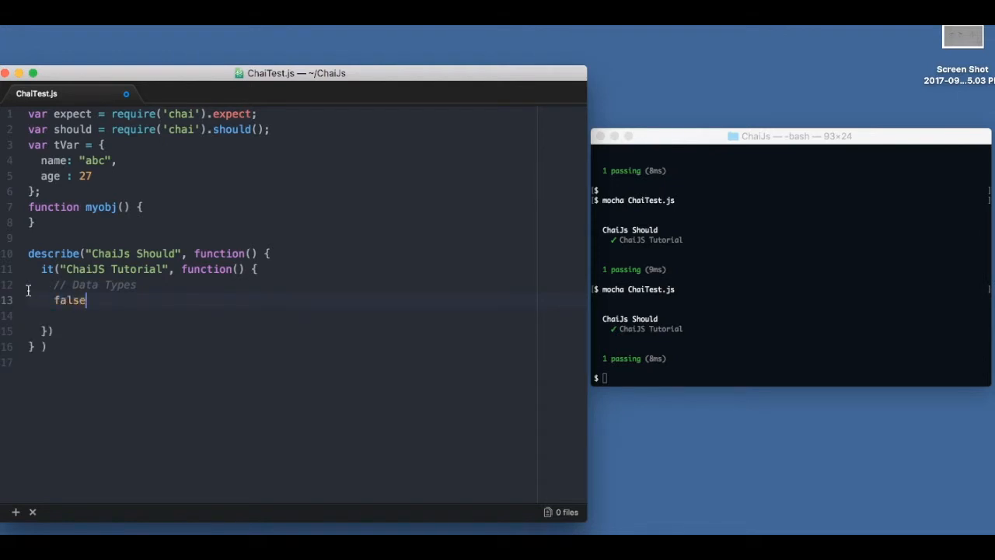
type(".should.")
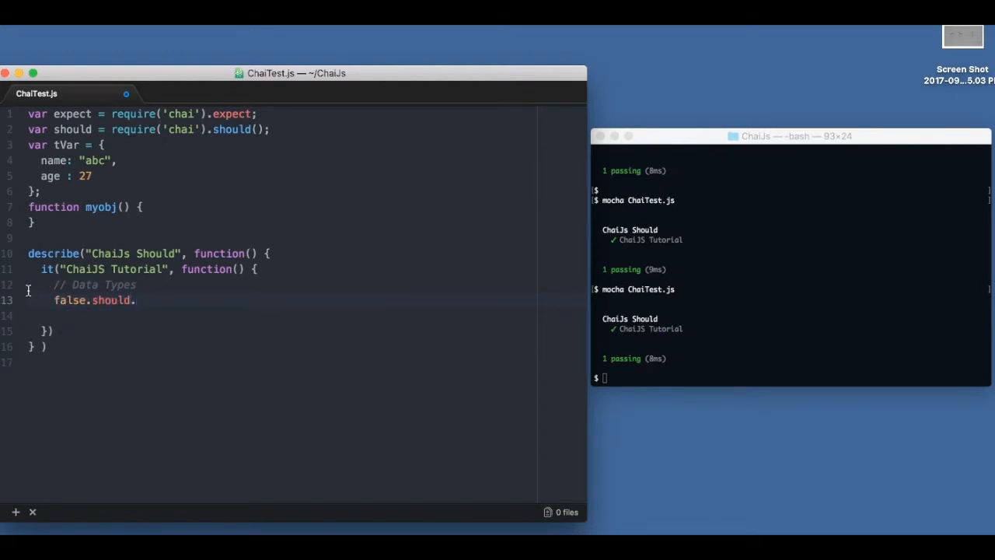
type("be.a('boolea")
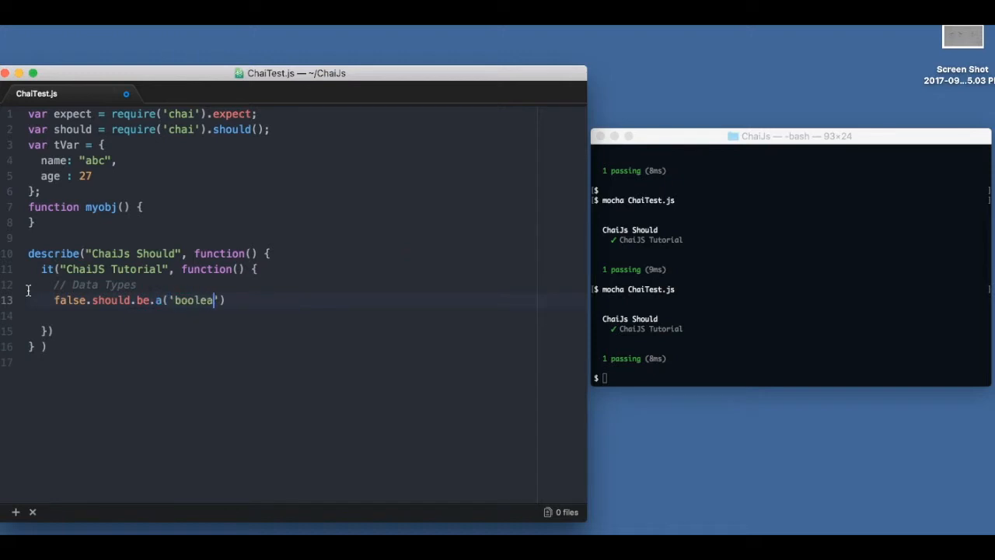
type("n');")
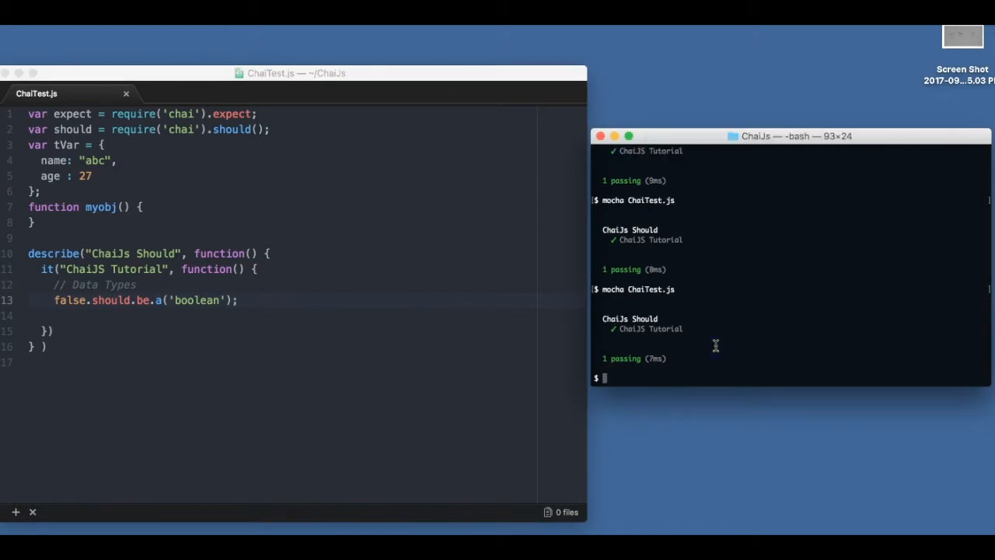
mouse_move(301, 281)
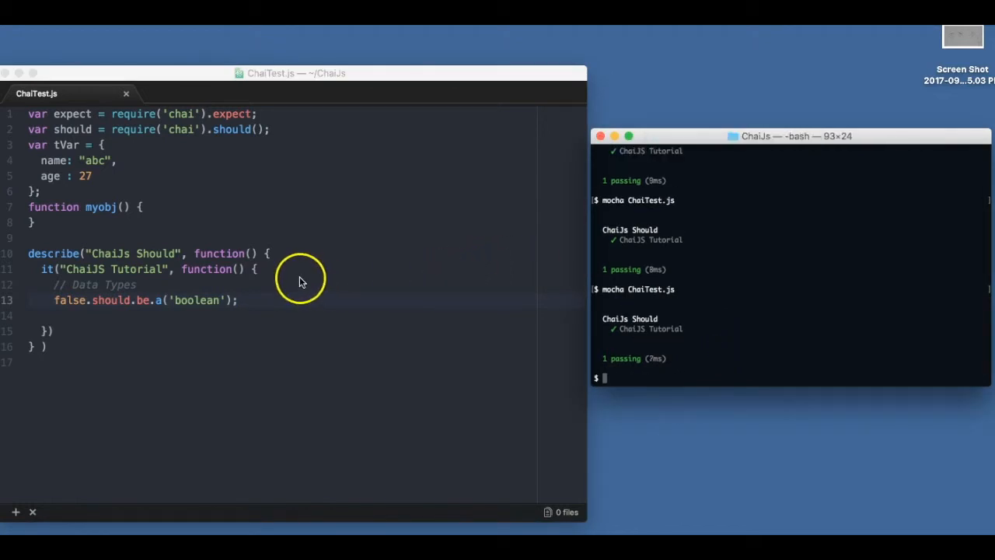
mouse_move(263, 311)
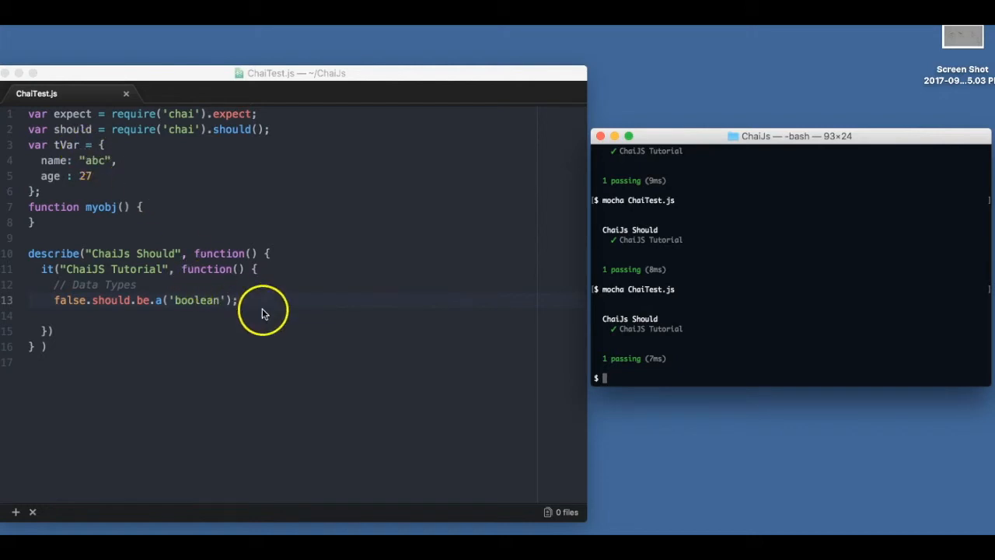
key("enter")
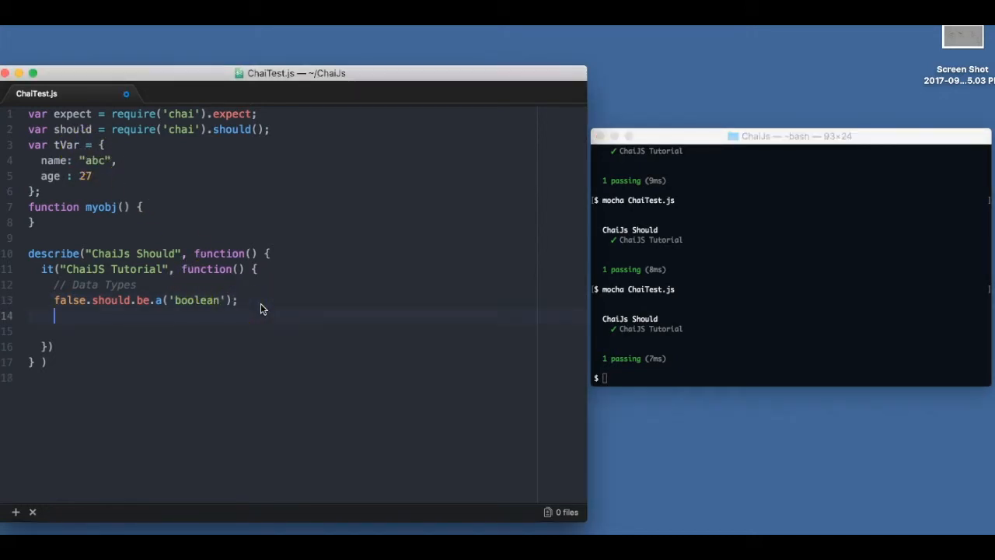
Add tVar.should.be.an('object'), save, and run mocha ChaiTest.js
type("tVar.should.b")
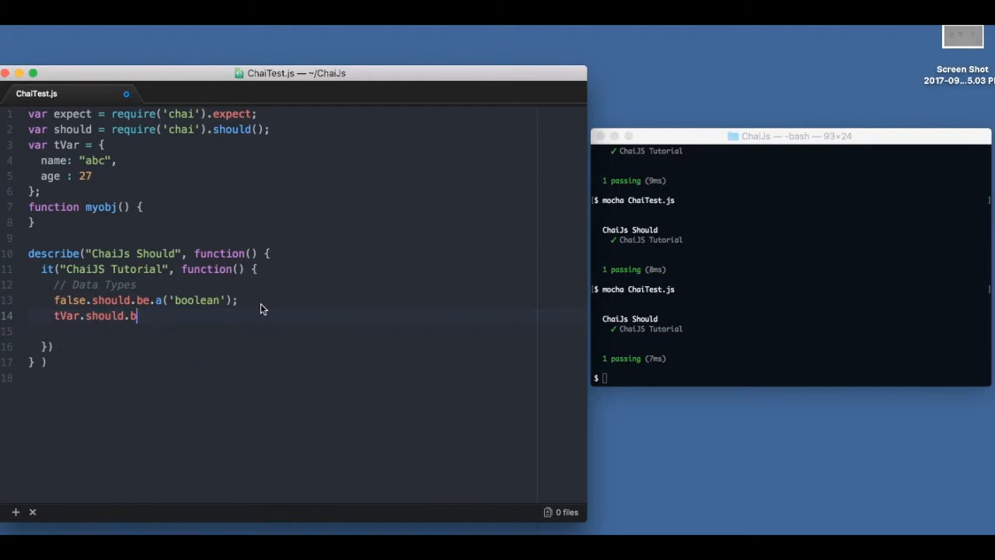
type("e.an")
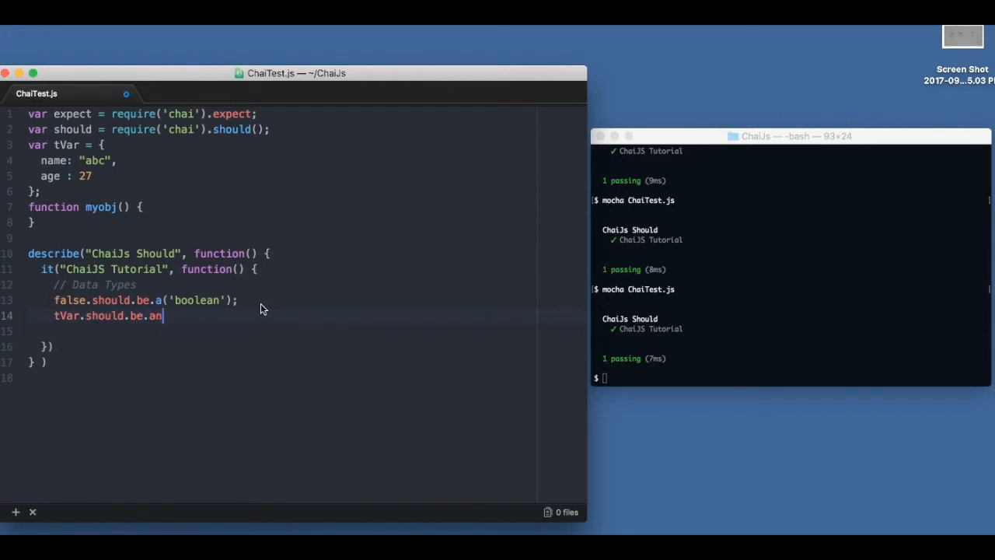
type("('object');")
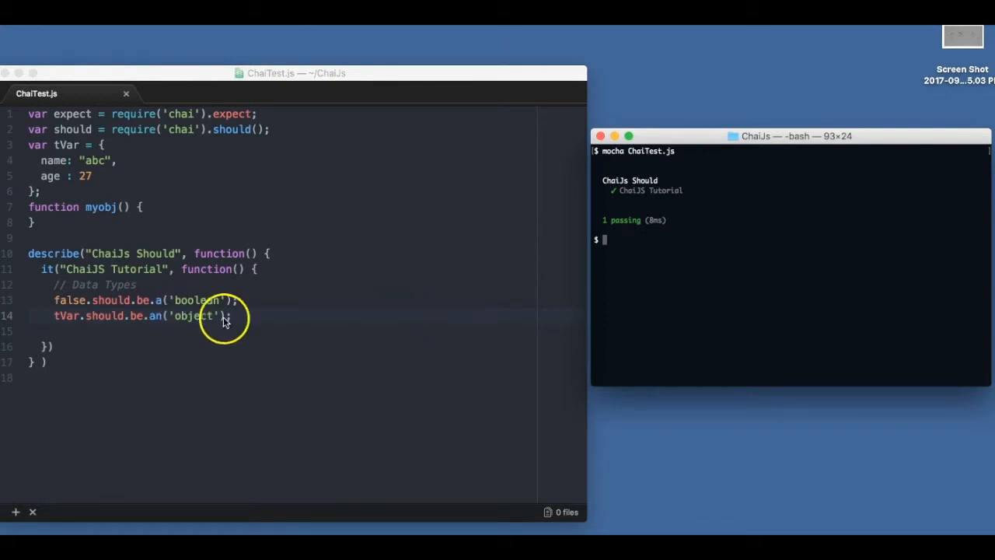
type("m")
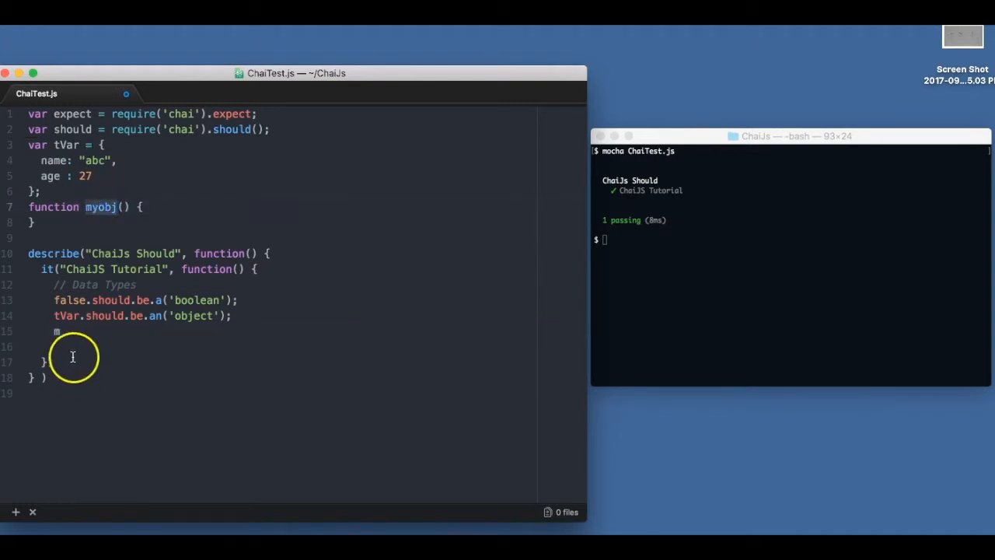
Add myobj.should.be.a('function'), save, and run mocha
type("yobj")
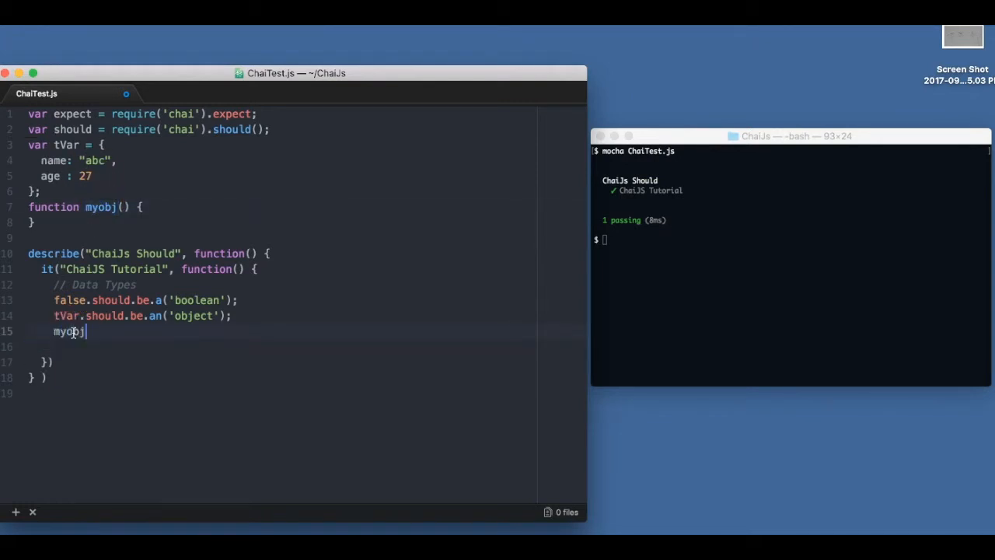
type(".should")
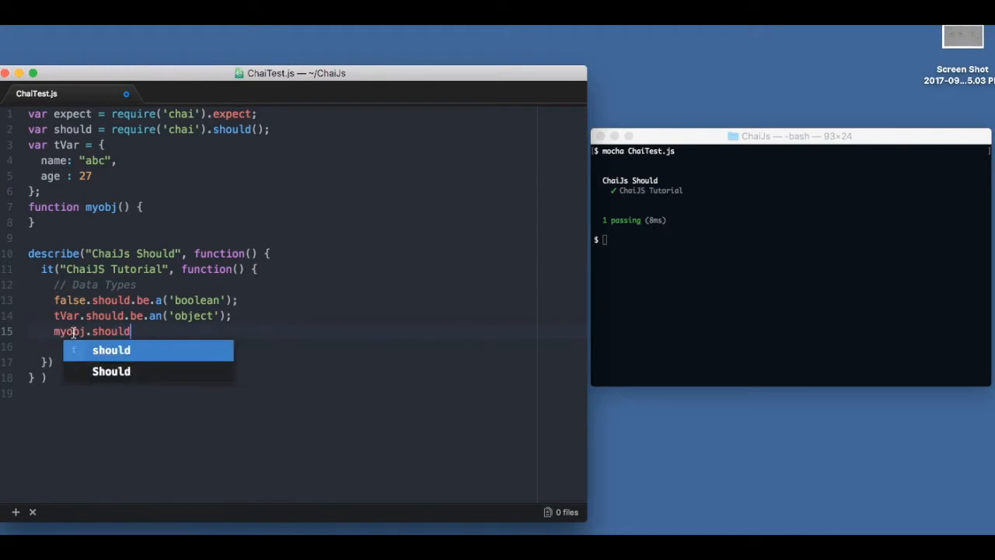
type(".be.a('')")
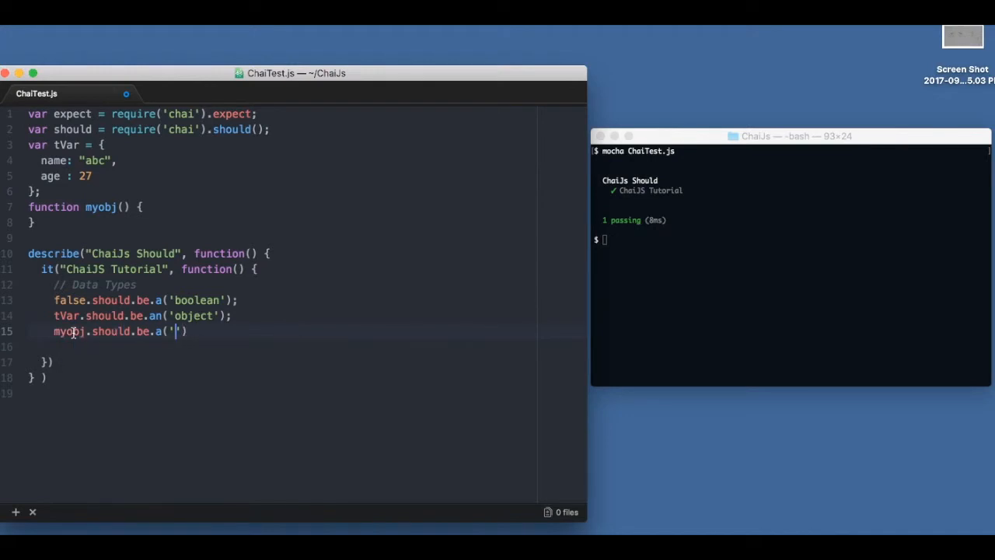
type("function")
left_click(791, 239)
type("mocha ChaiTest.js")
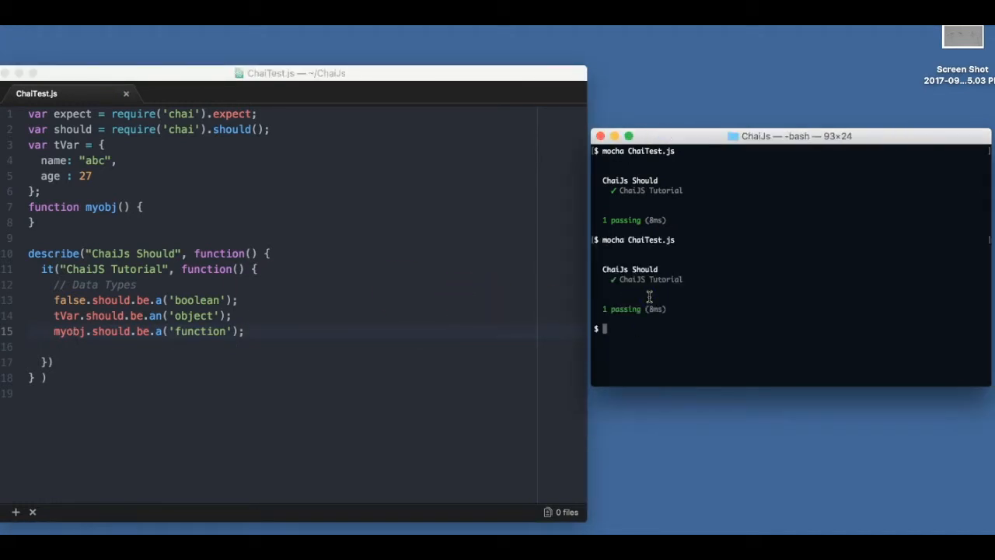
left_click(270, 323)
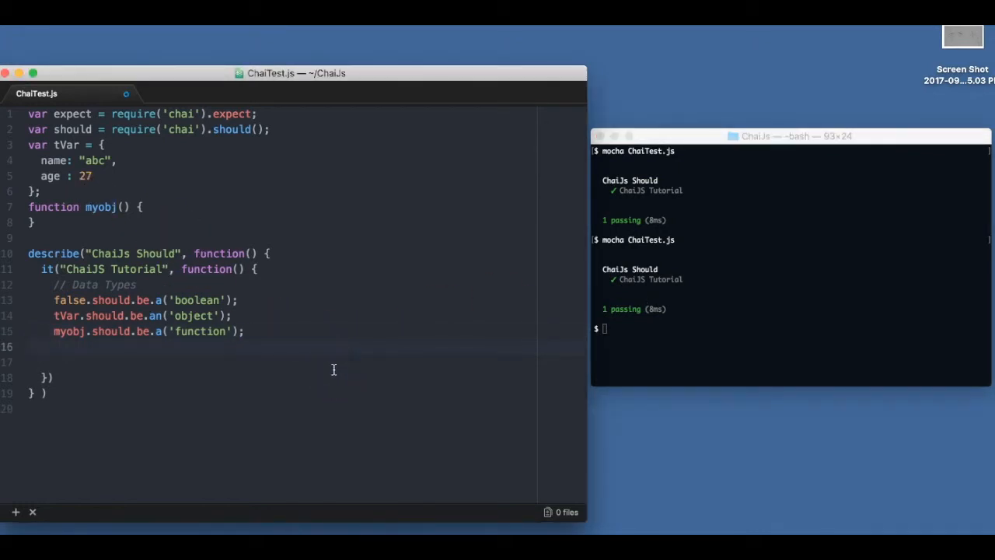
Add (new myobj).should.be.a('object'), trying a failing 'function' variant before it passes
type("(new )")
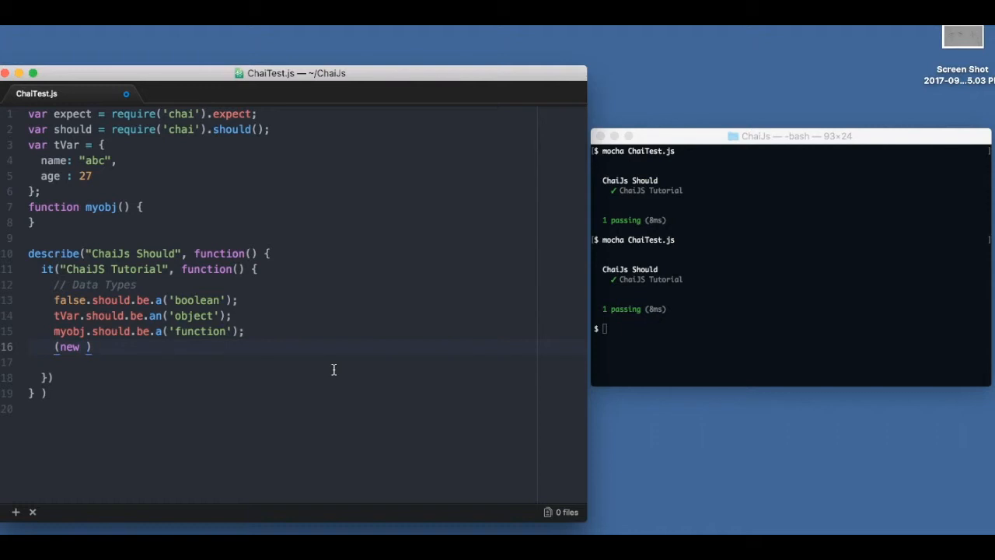
type("myobj")
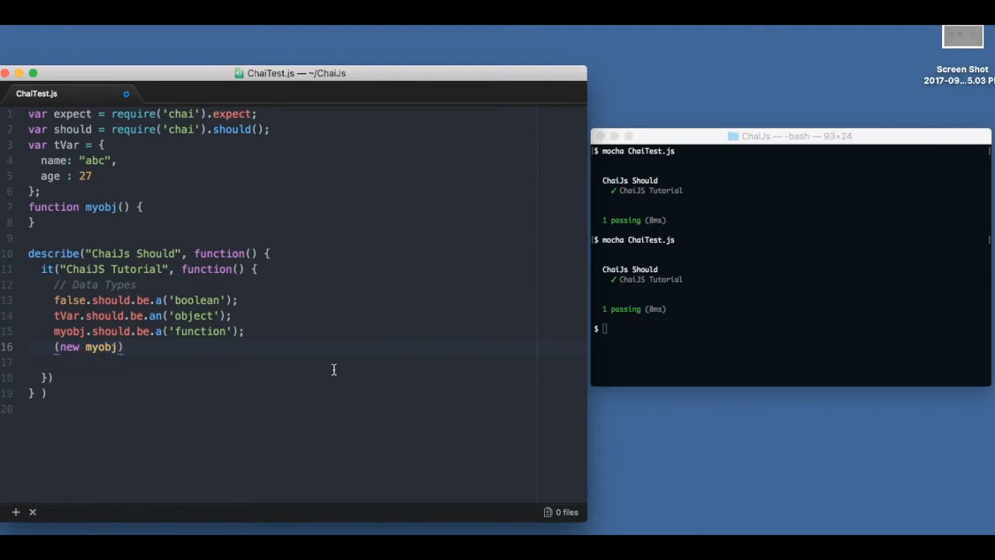
type(".should.be.a('obje")
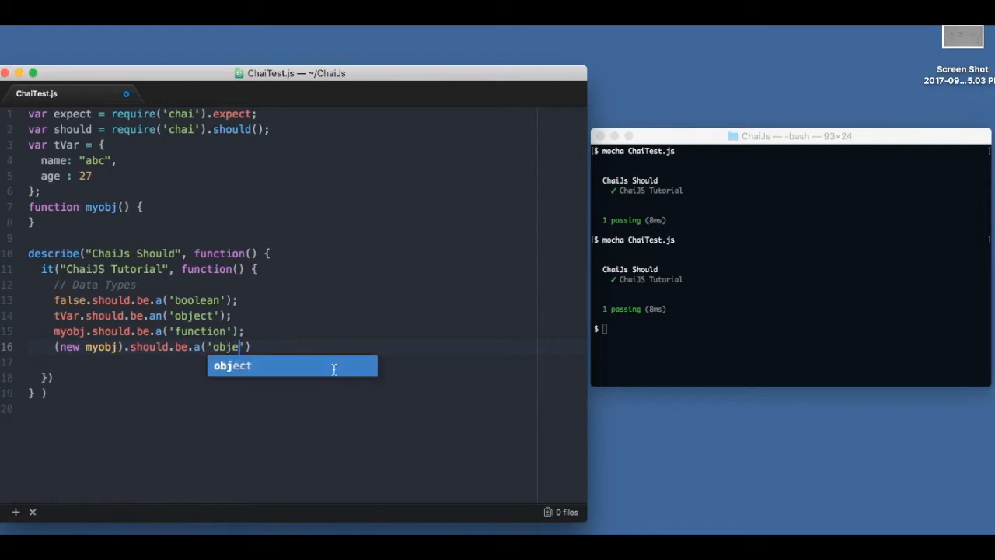
key("Tab")
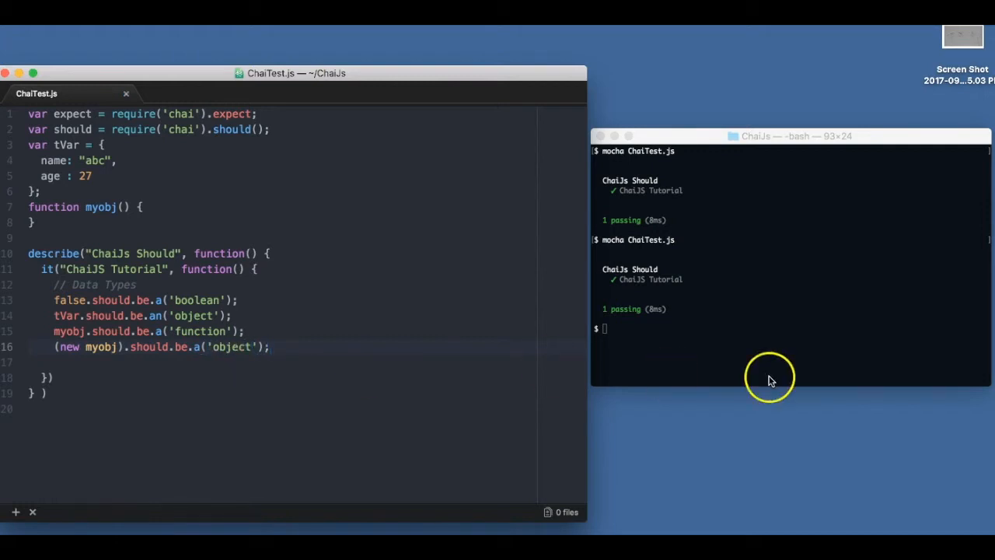
left_click(770, 381)
type("function")
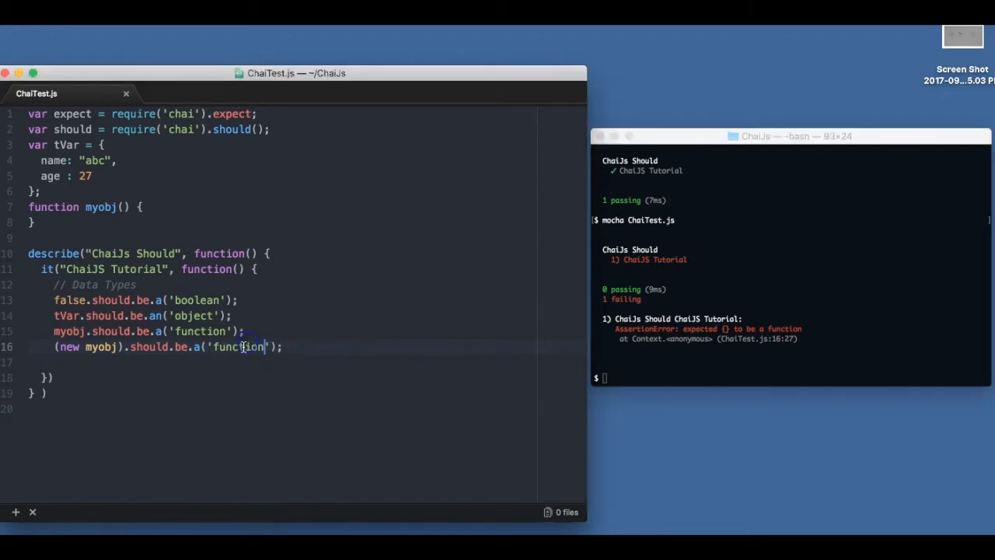
type("object")
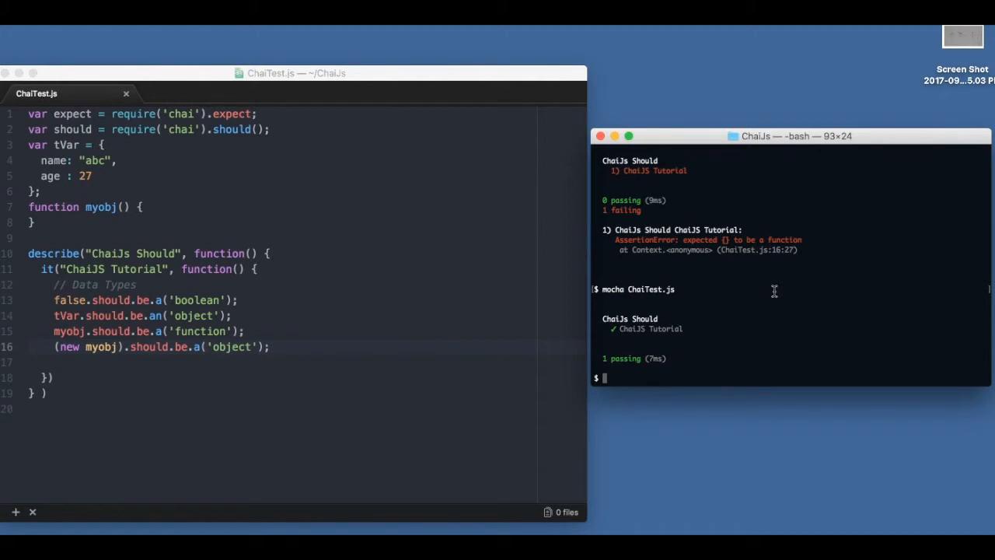
left_click(293, 347)
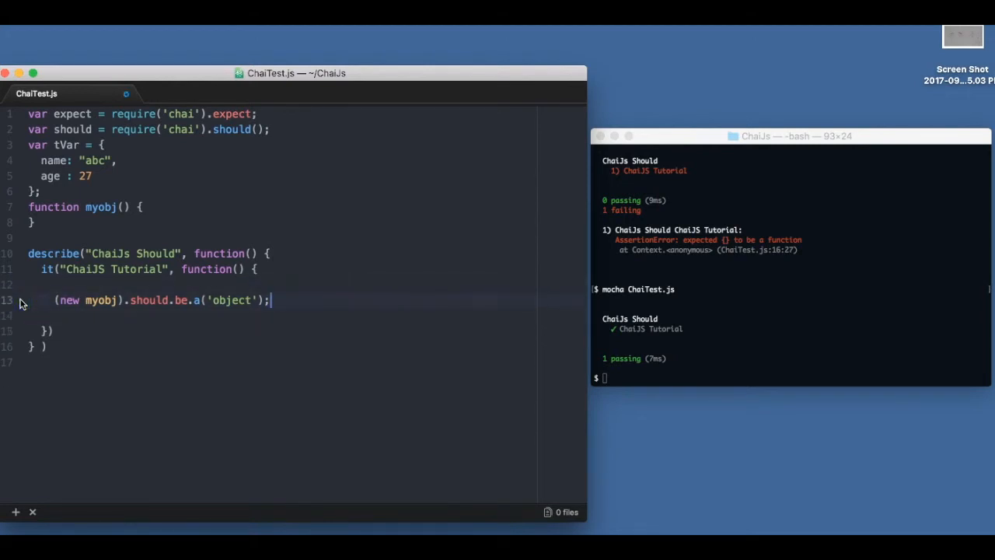
On a new line, add tVar.should.have.a.property('name') and start another line
key("enter")
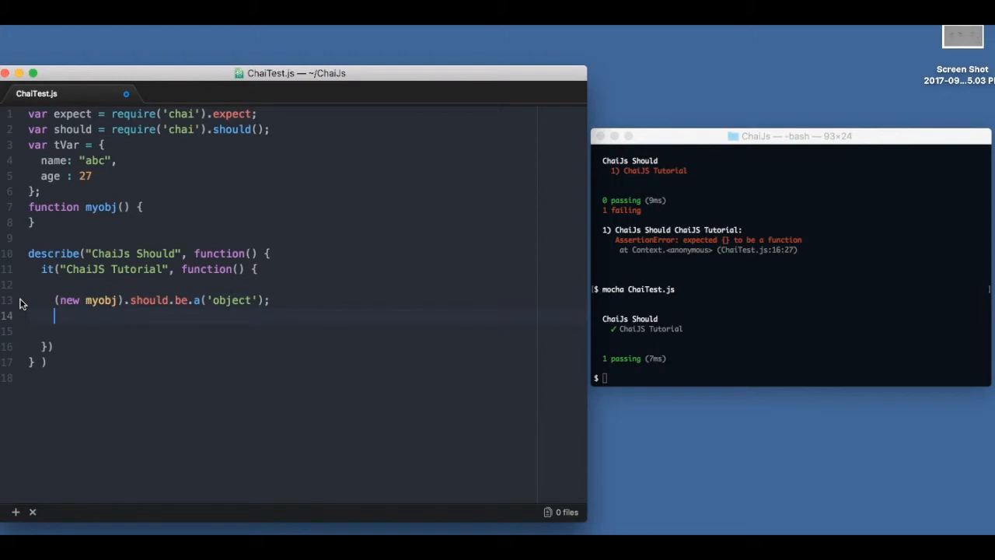
type("tVar.")
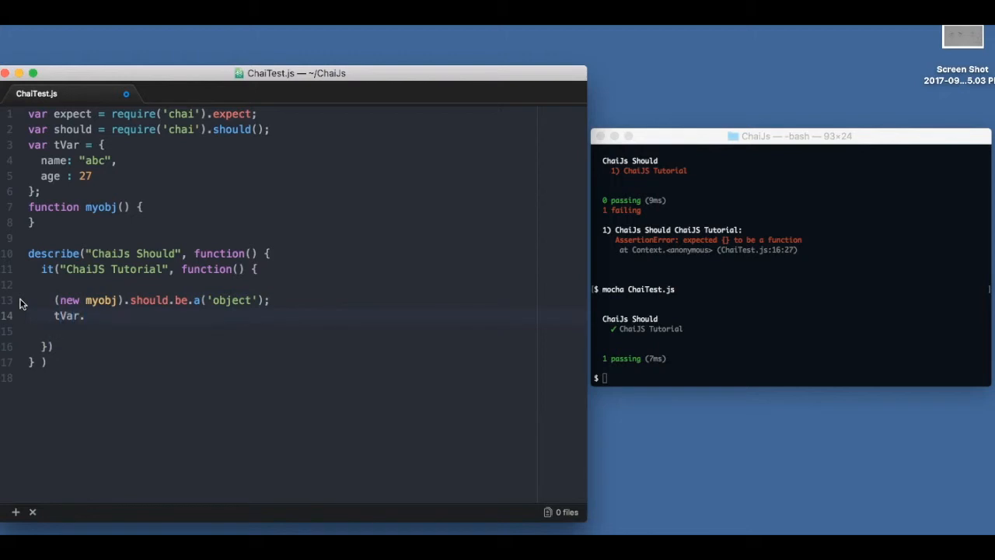
type(".should.have")
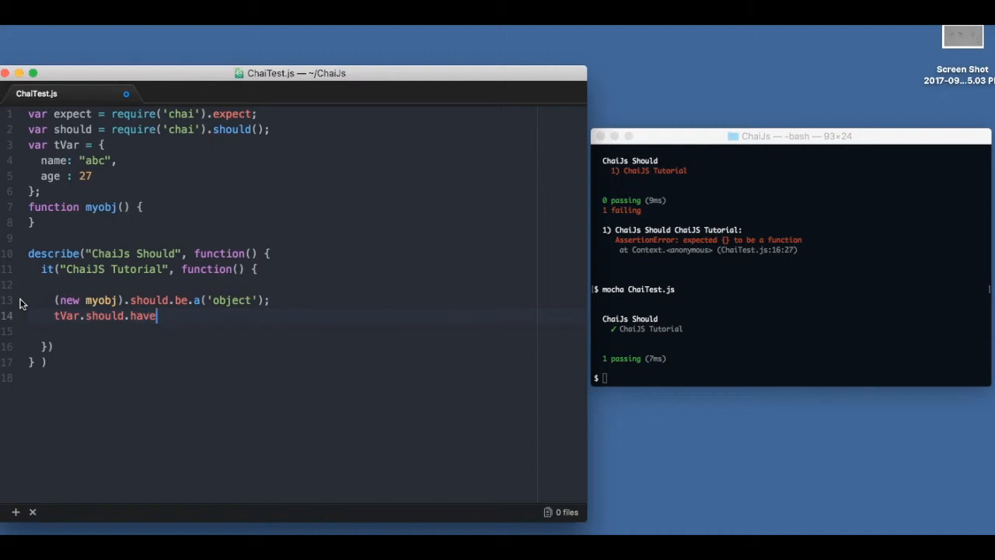
type(".a,")
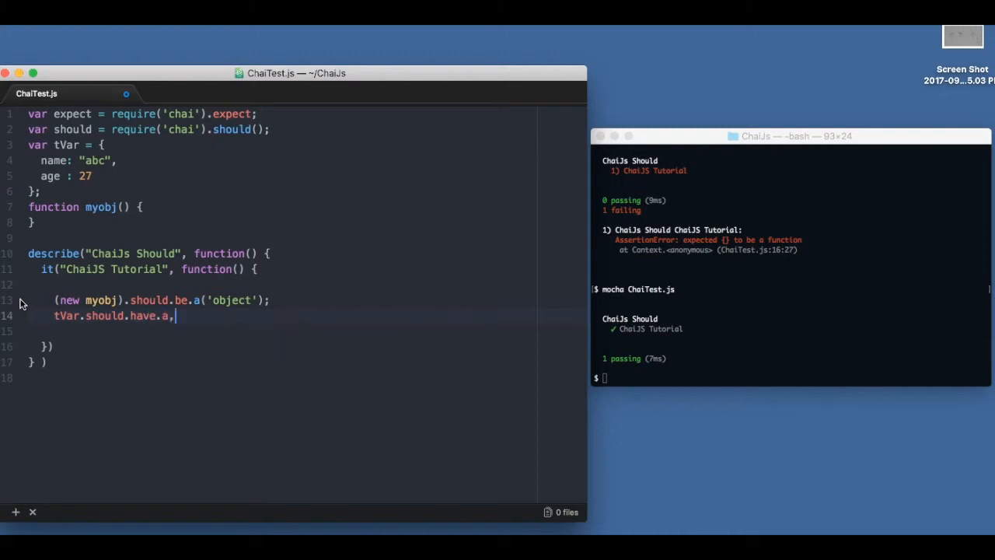
type("property")
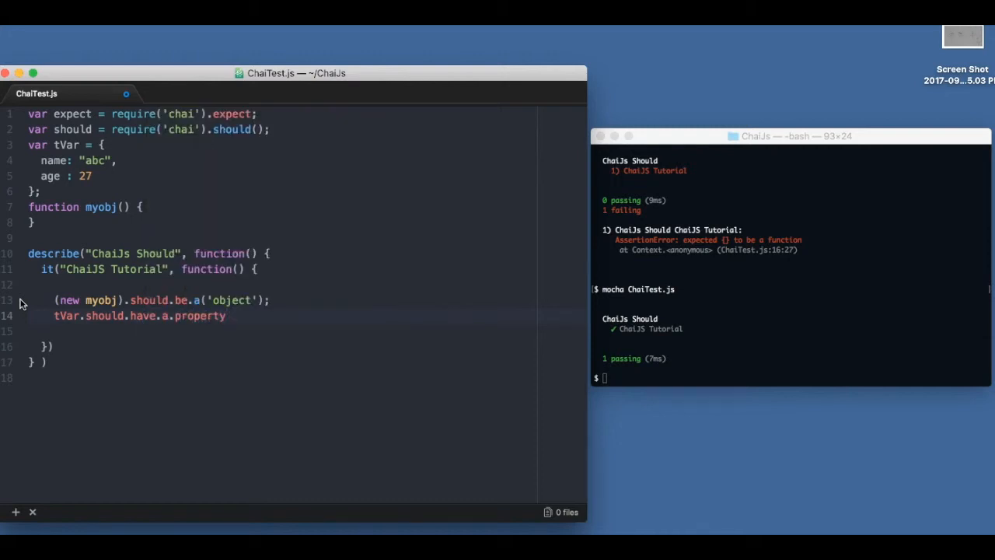
type("('n')")
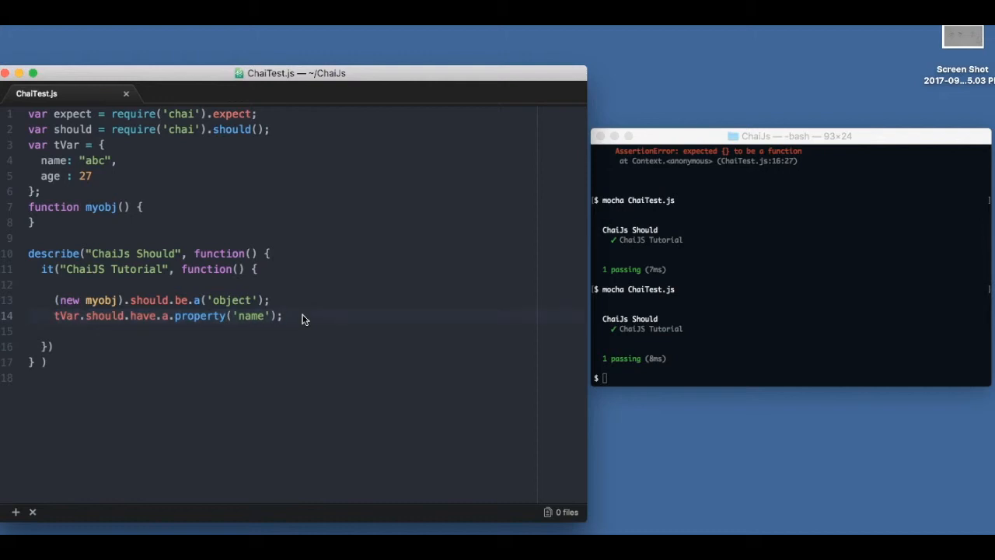
key("enter")
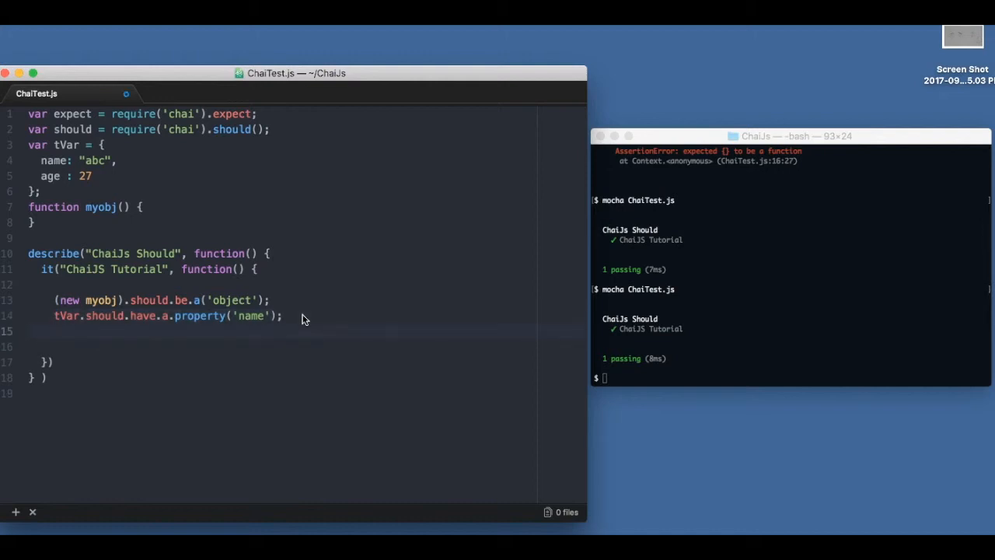
Add tVar.should.have.any.key('name','address'), then retype the first key value
type("tVar.should")
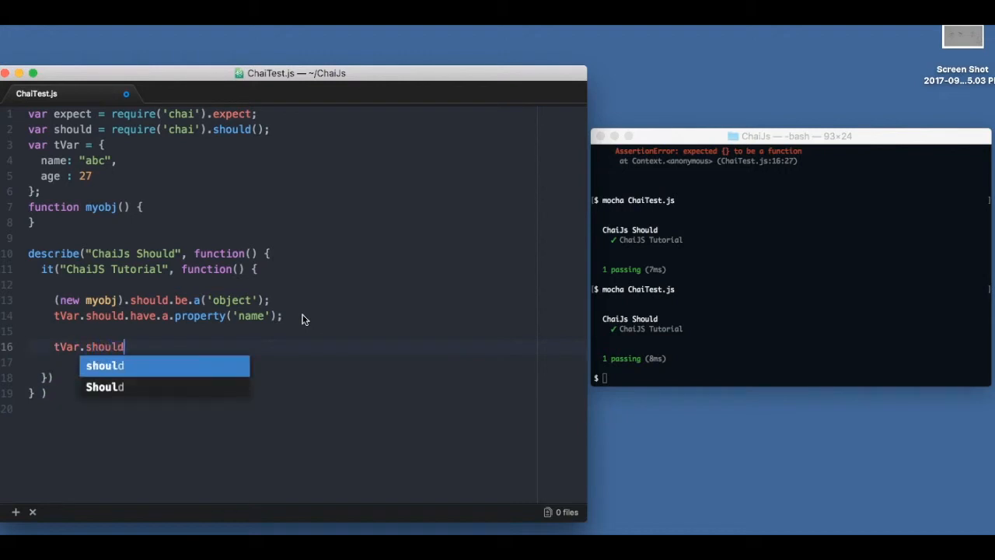
type(".")
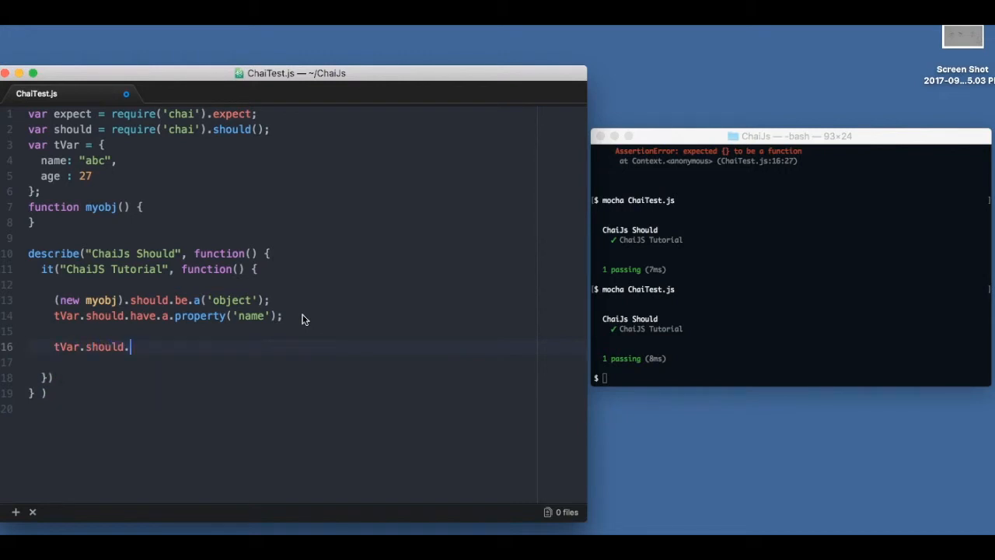
type("have.any.")
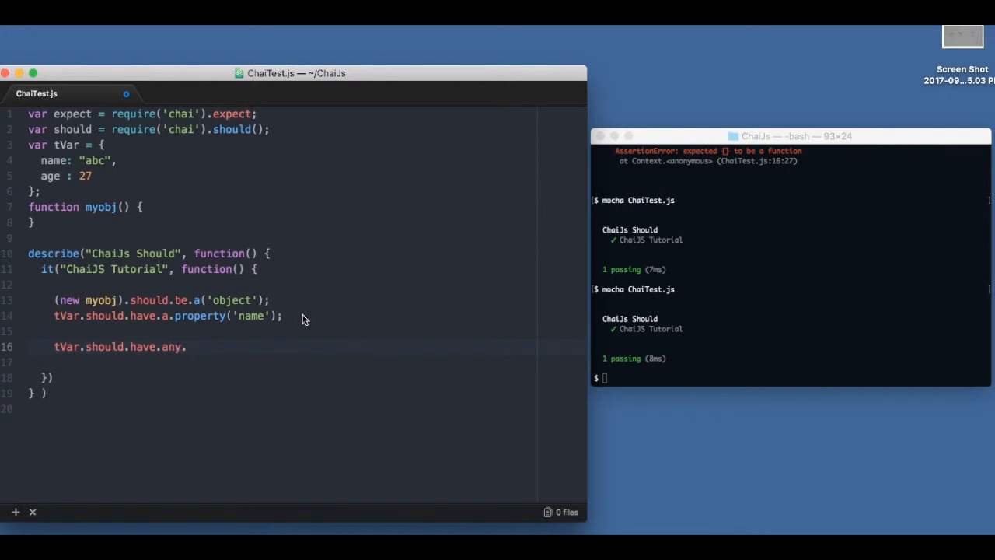
type(".key()")
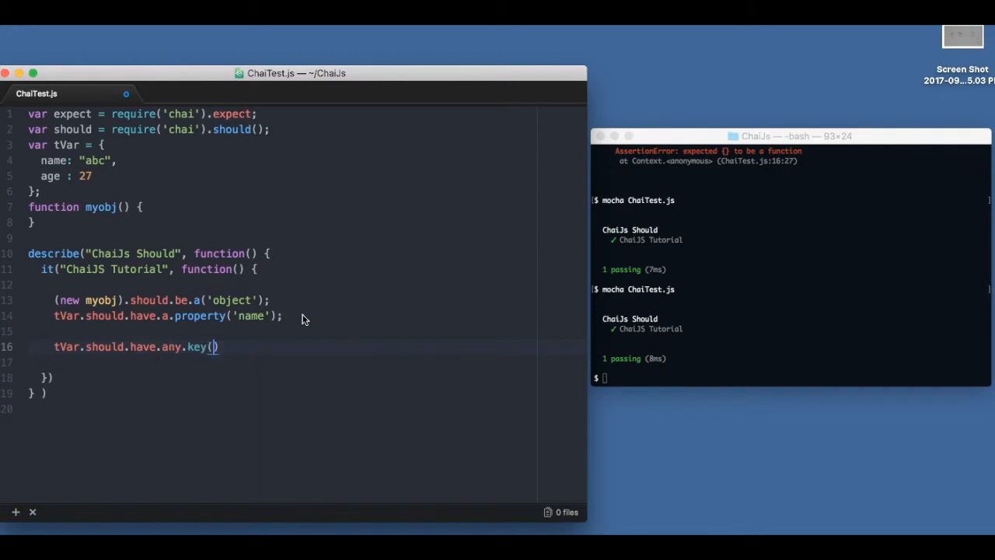
type("'name'")
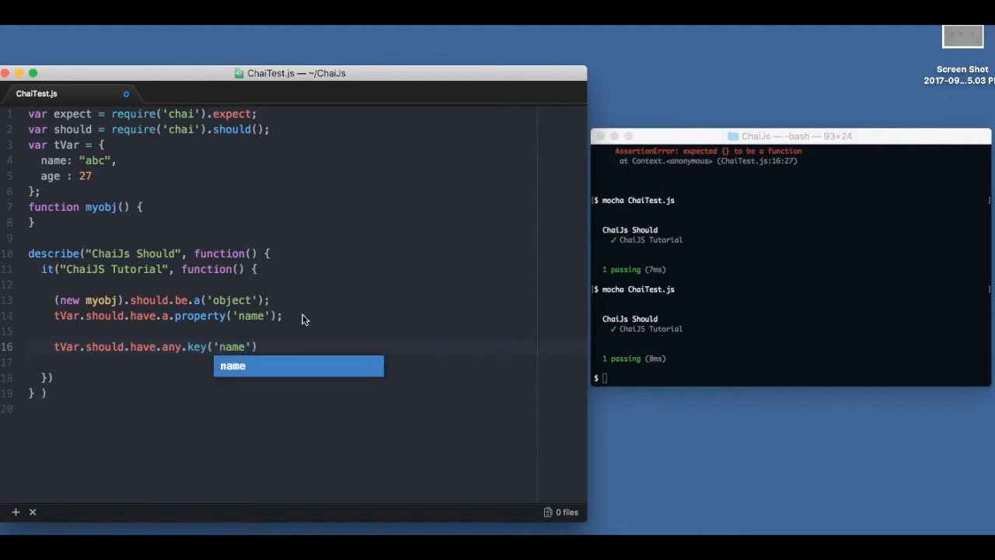
type(",'addre")
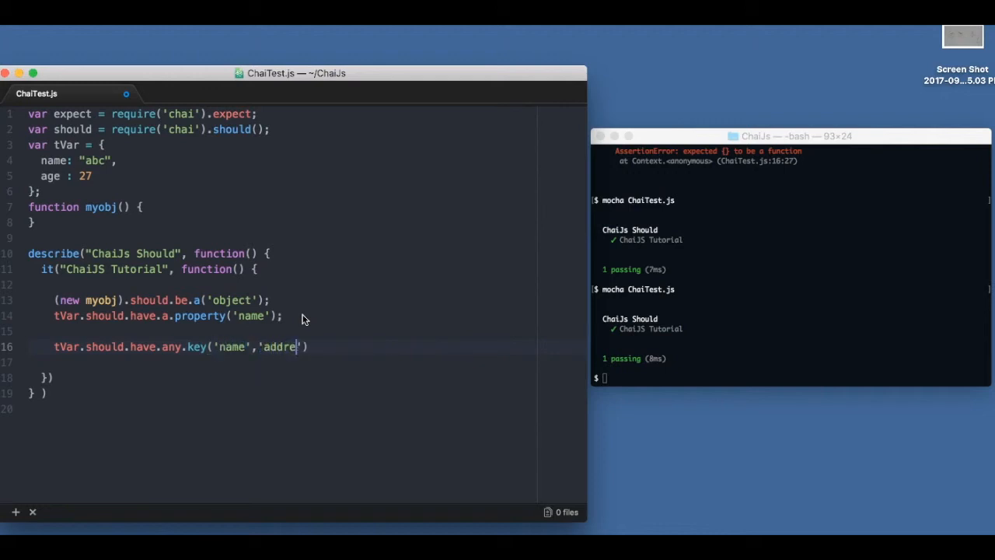
type("ss');")
left_click(792, 378)
type("mocha ChaiTest.js")
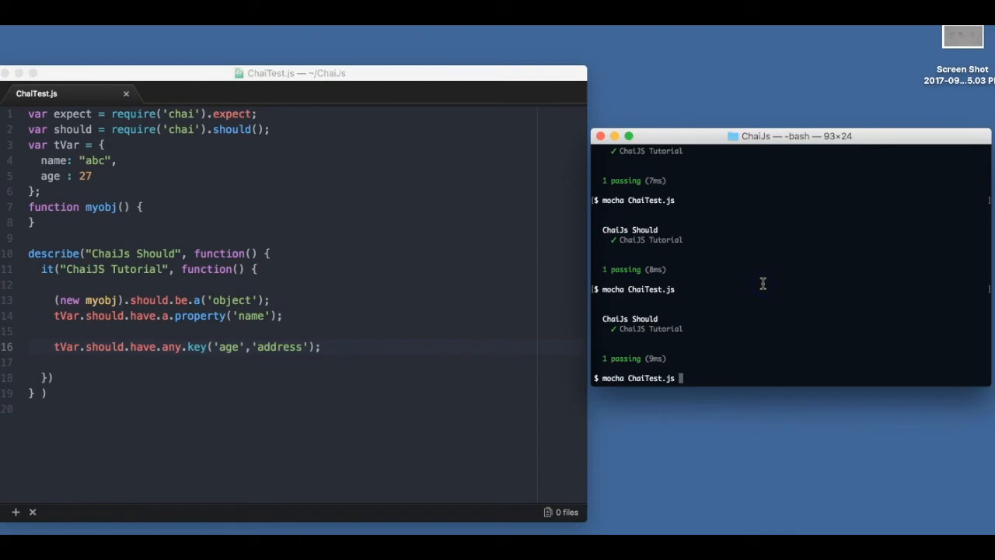
double_click(227, 347)
type("sas")
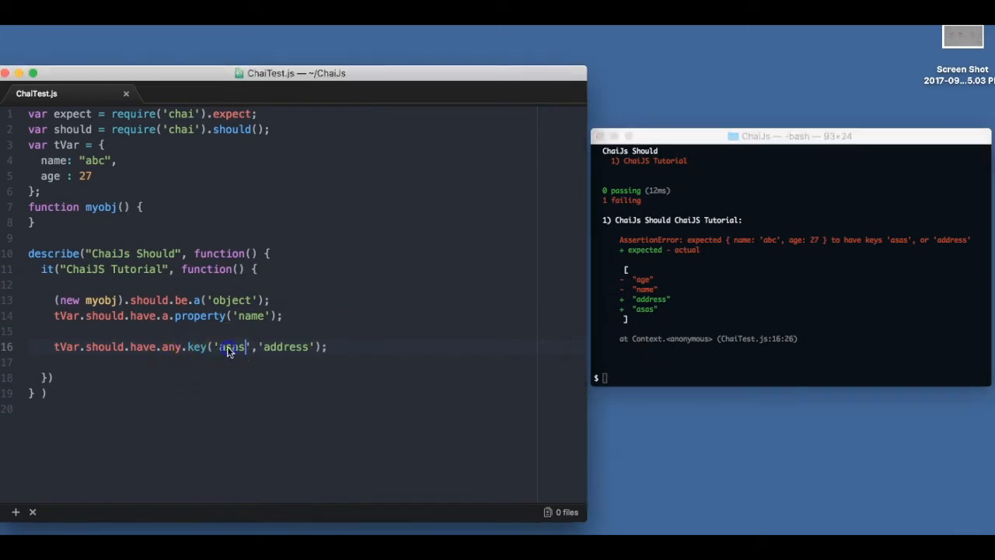
type("name")
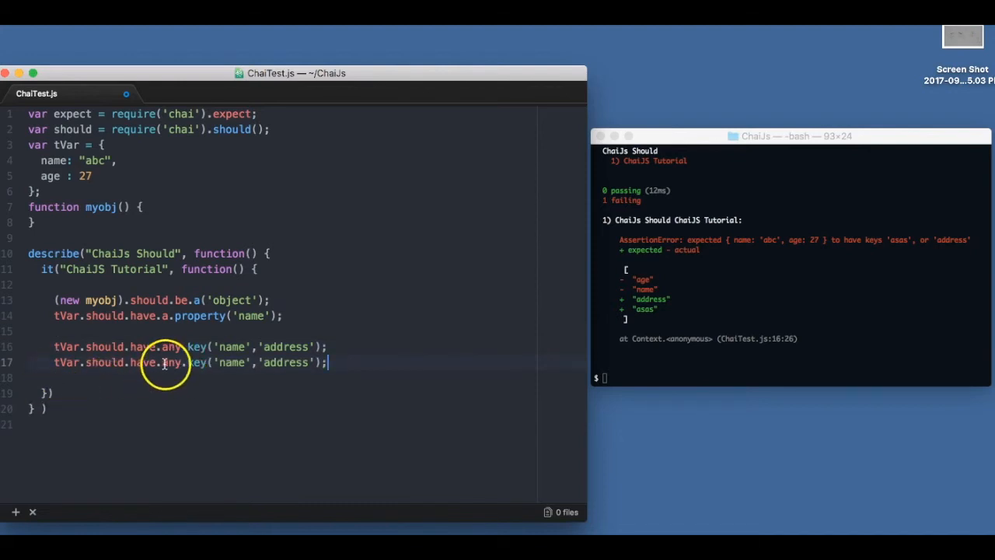
Change the duplicated key line to tVar.should.have.all.key('name','age')
type("all")
left_click(791, 378)
type("mocha ChaiTest.js")
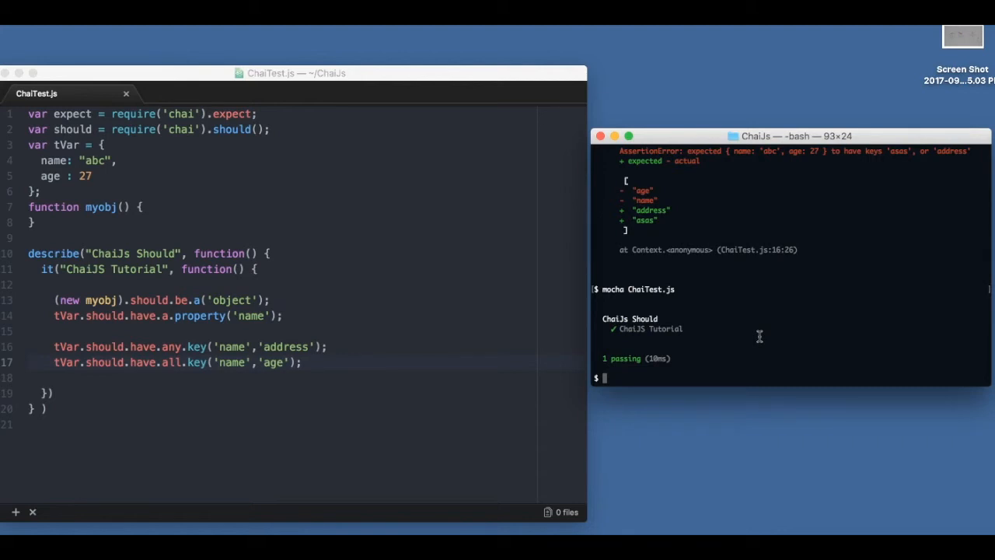
left_click(358, 362)
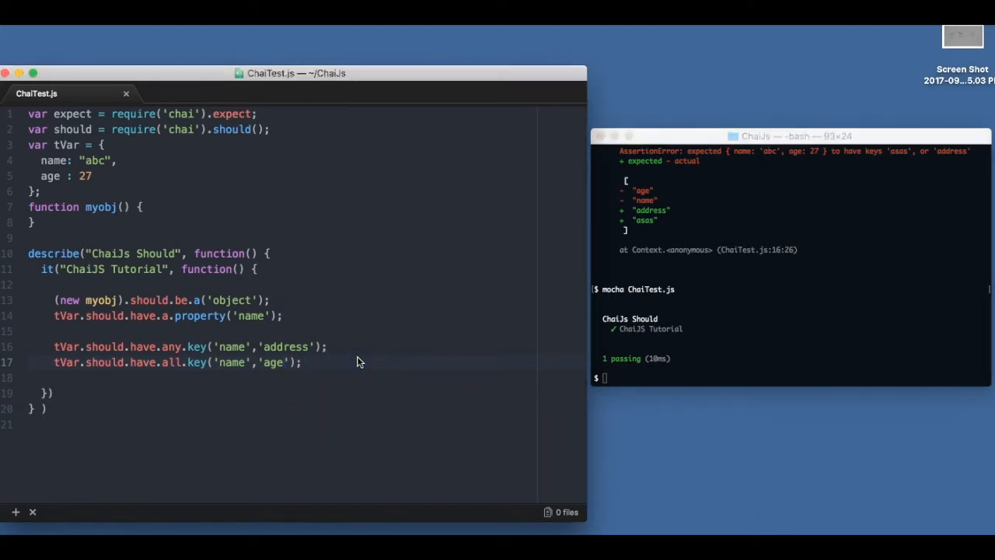
After a blank spacer line, add the assertion tVar.should.not.be.frozen
key("enter")
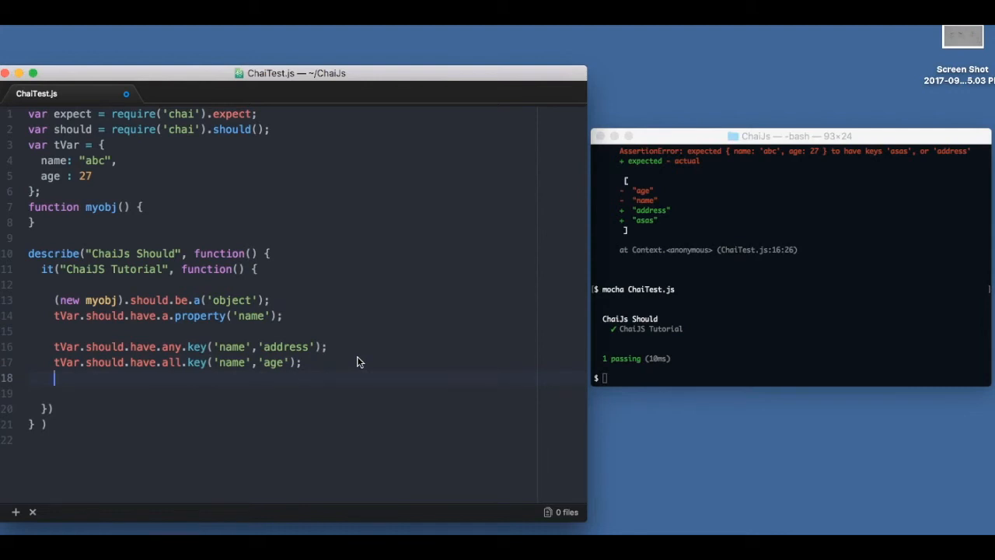
key("enter")
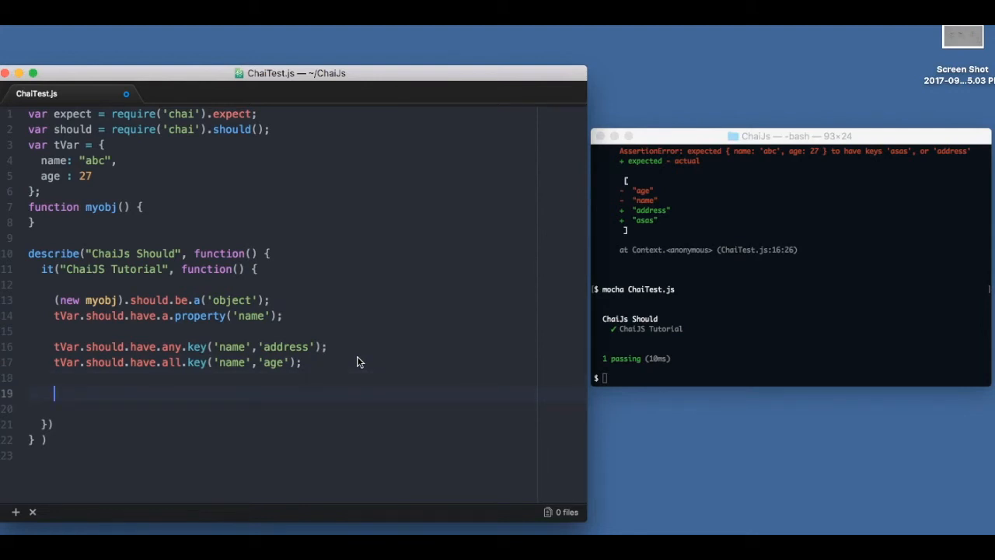
type("tVar.")
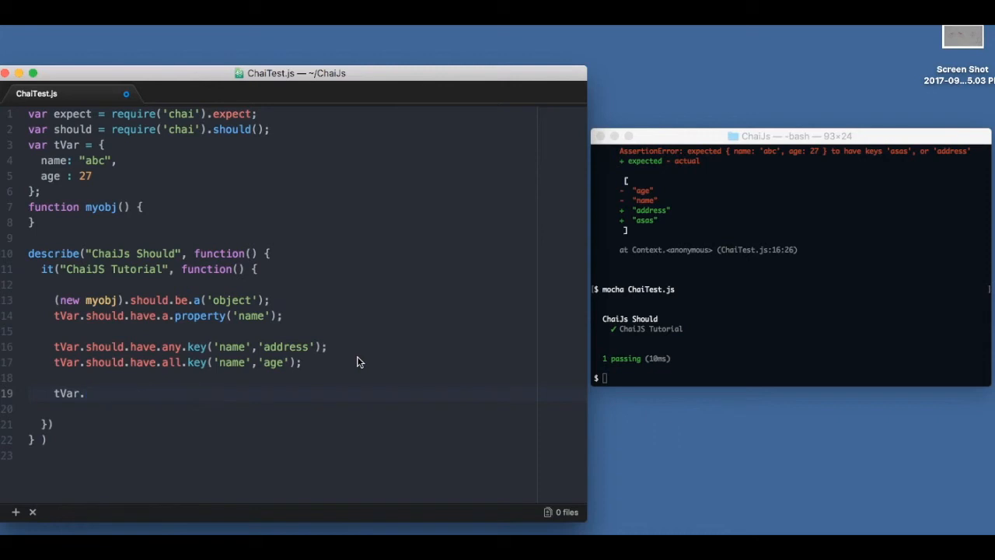
type(".should")
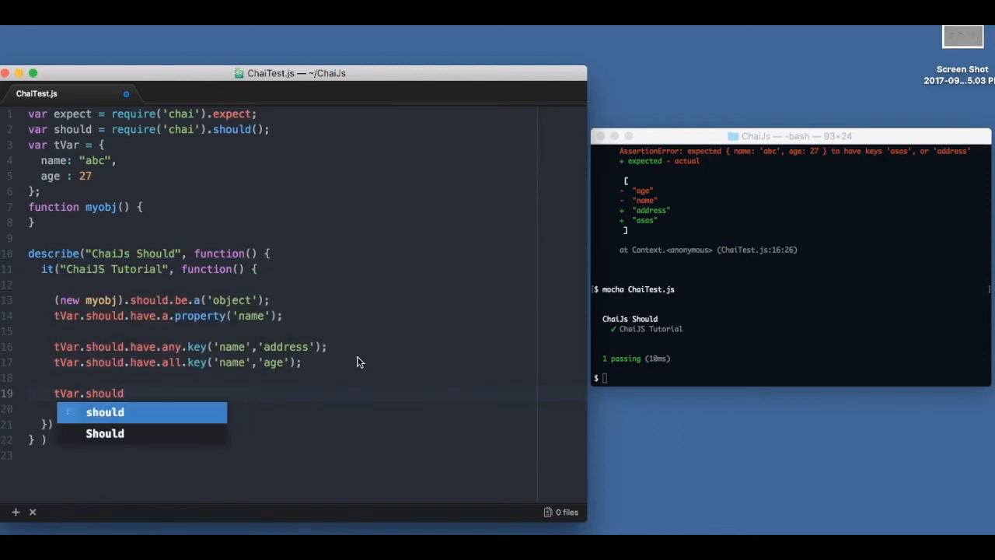
type(".not.be")
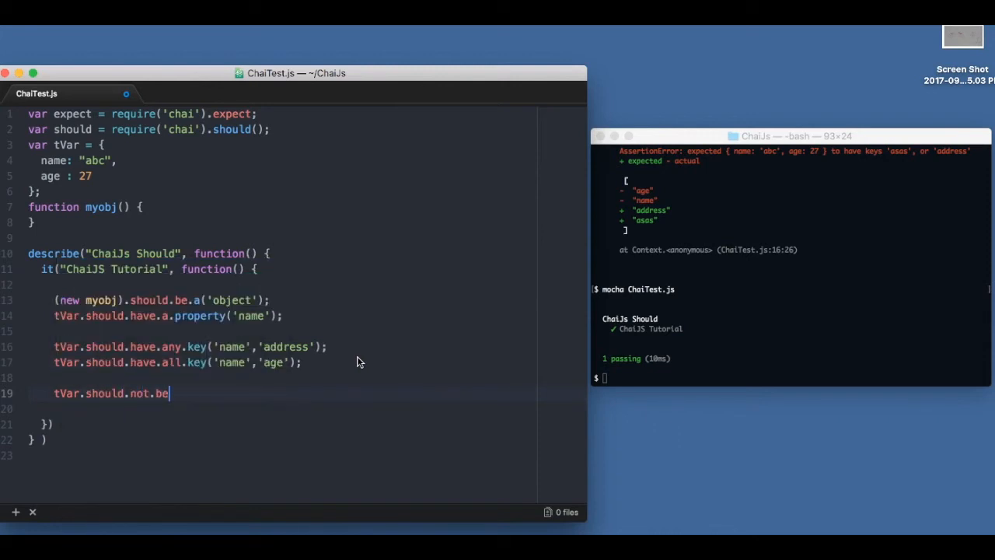
type(".froen;")
left_click(790, 378)
type("mocha ChaiTest.js")
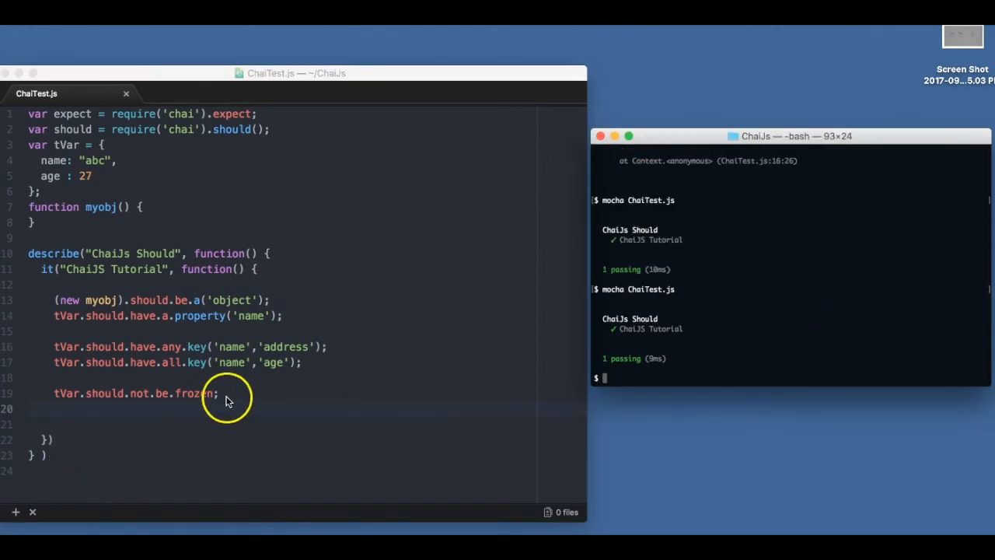
Add Object.freeze(tVar) followed by the assertion tVar.should.be.frozen
type("Object")
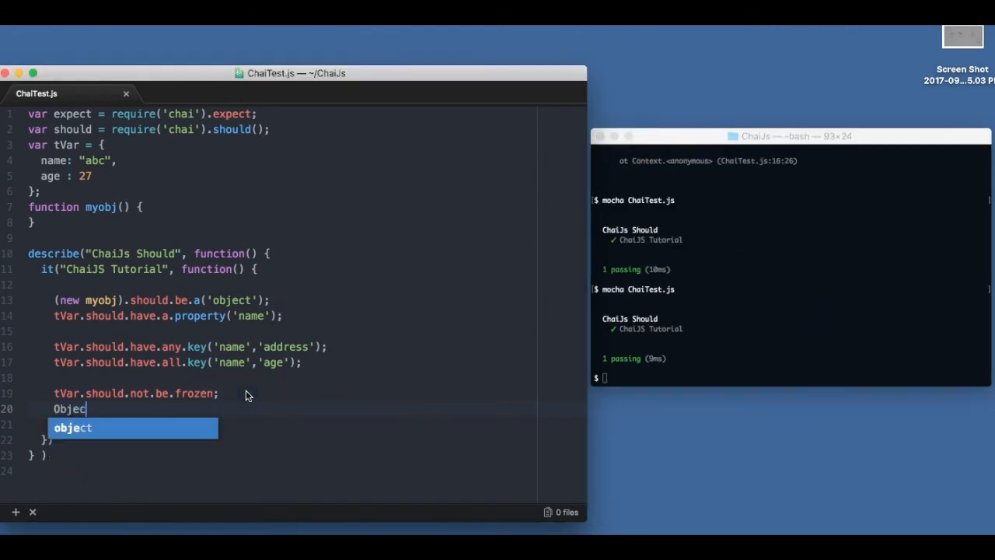
type(".fre")
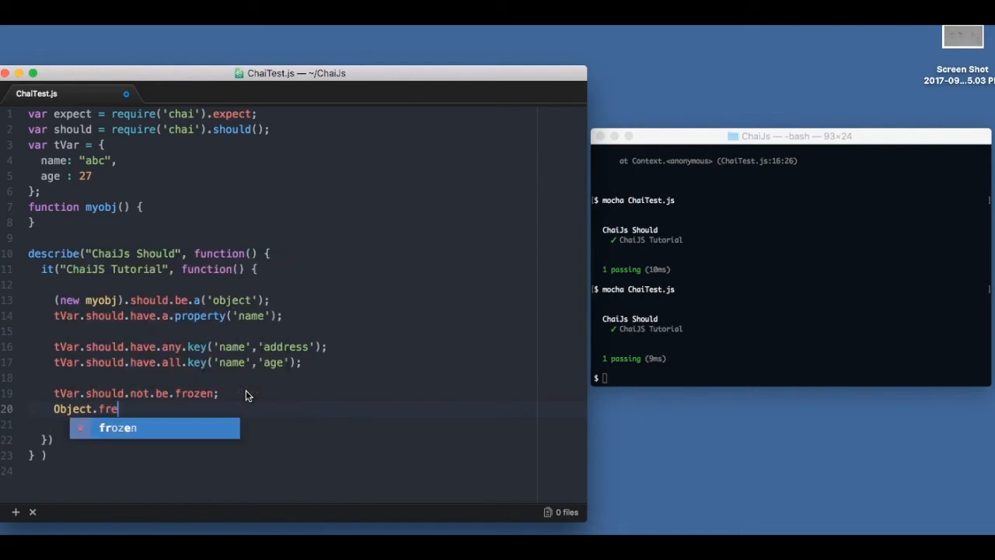
type("z")
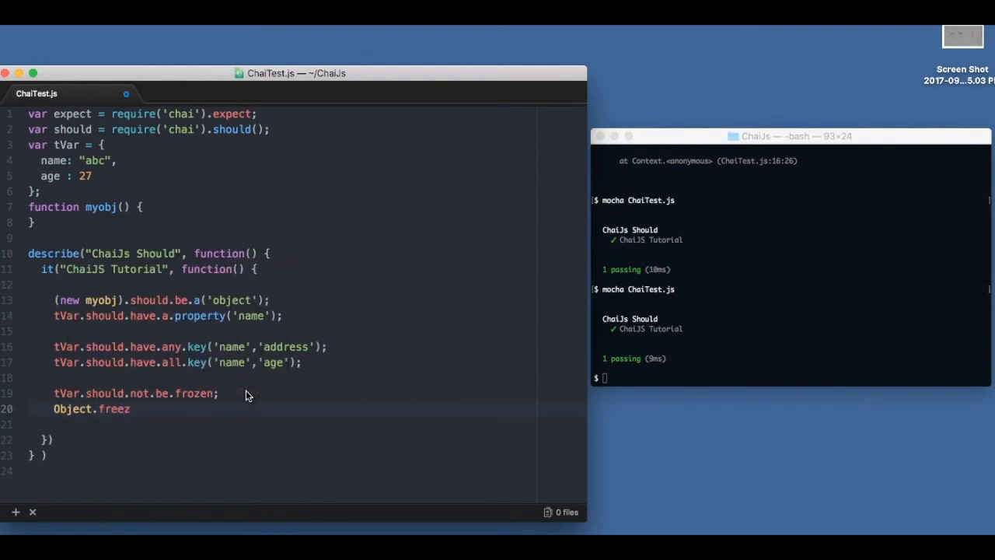
type("e(tVar);")
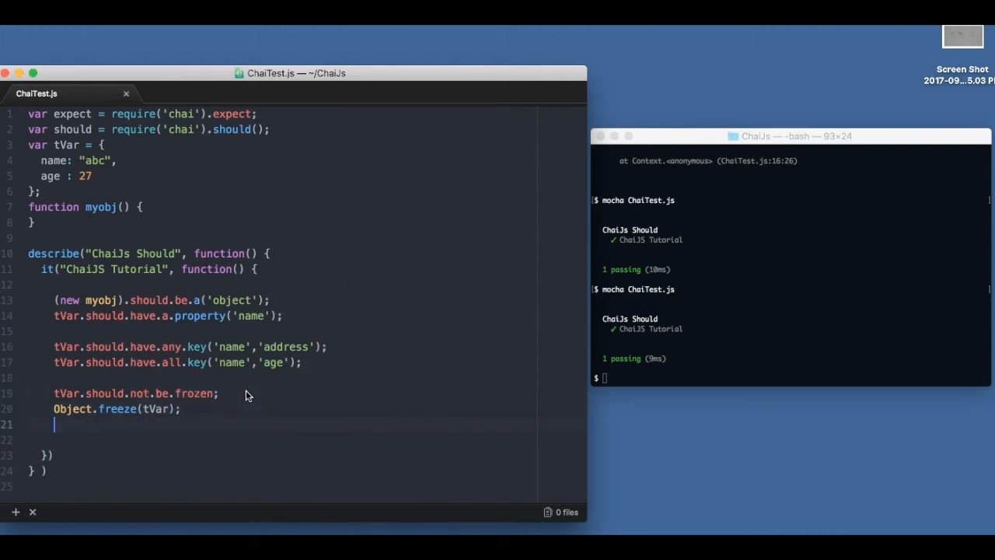
type("tVar.should.not.be.frozen;")
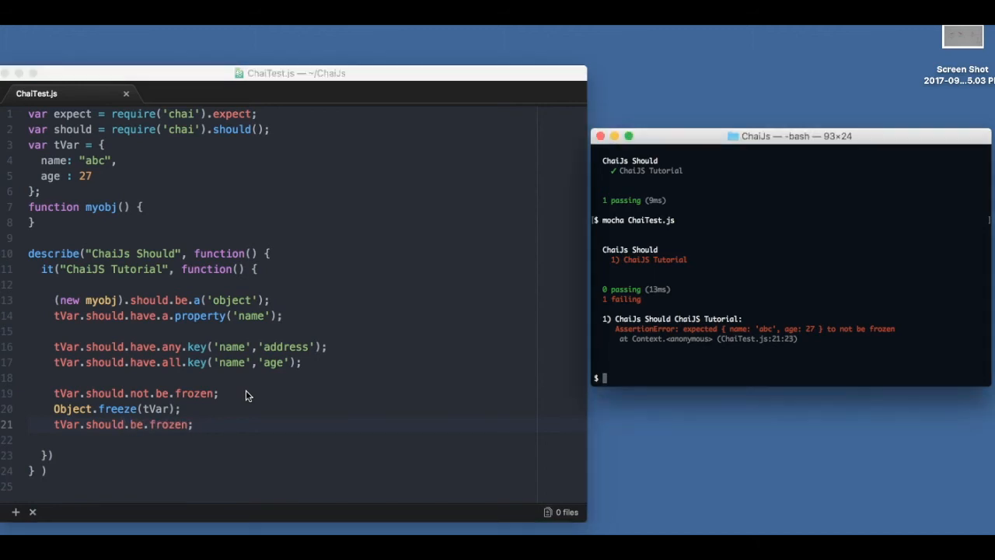
key("enter")
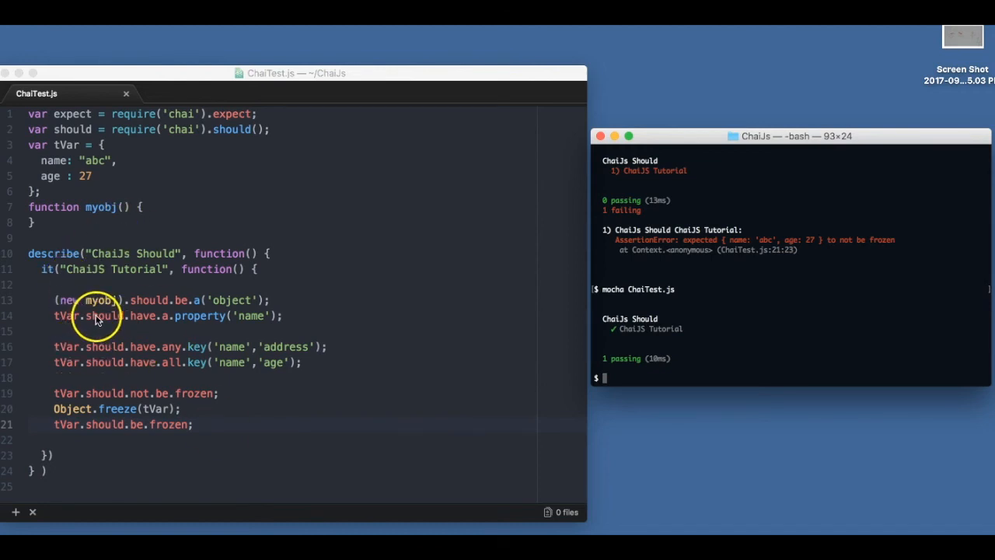
mouse_move(159, 331)
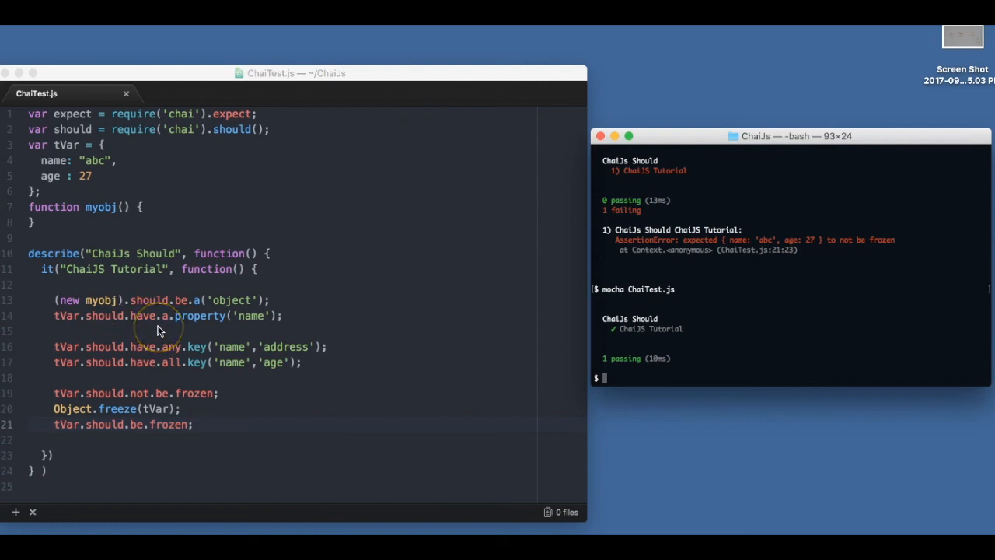
mouse_move(317, 473)
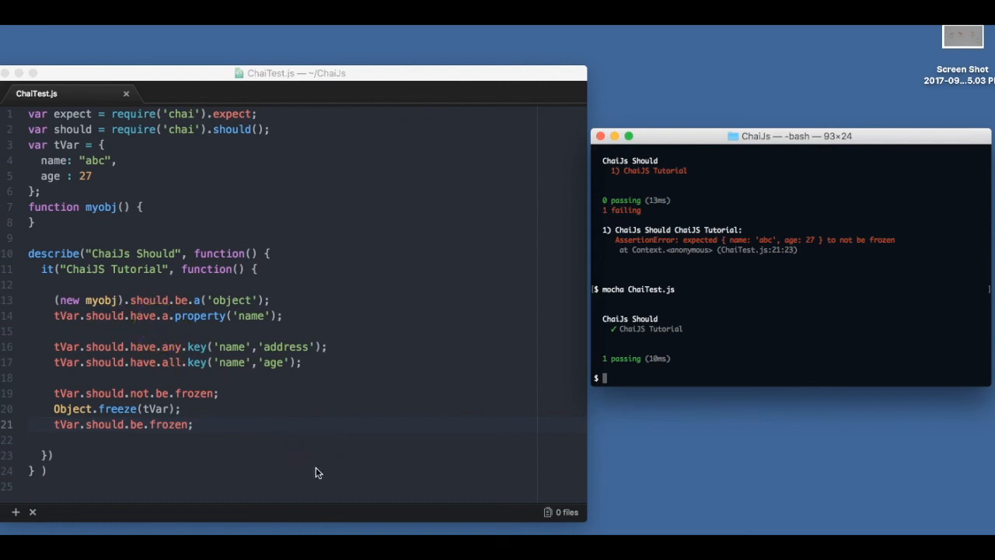